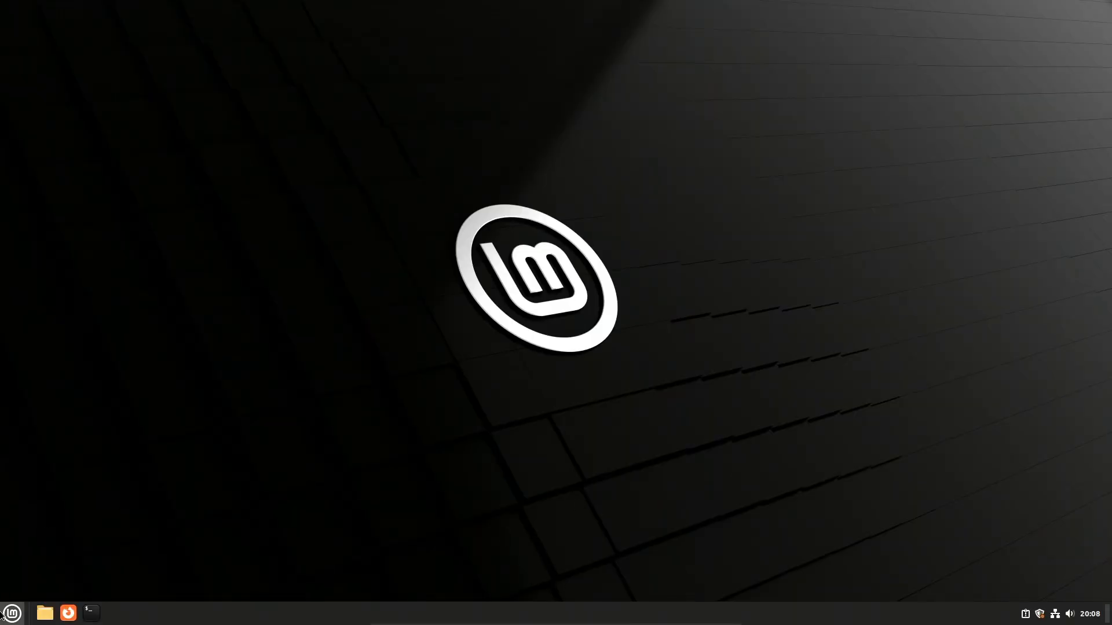
- Launch Timeshift from the Cinnamon menu so it asks for authentication
click(12, 613)
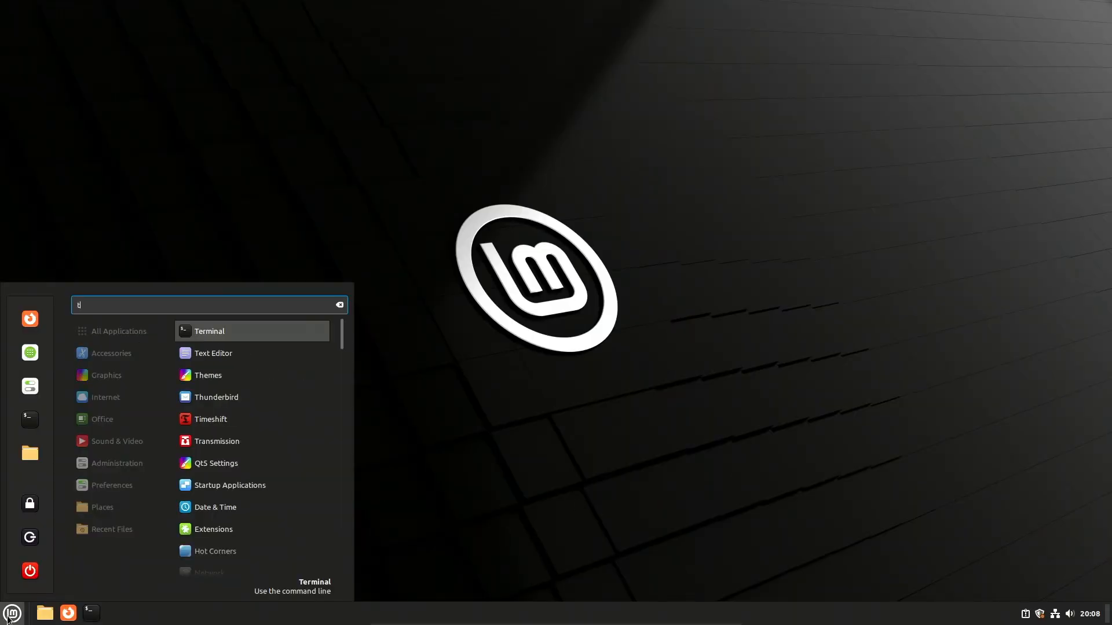
click(210, 419)
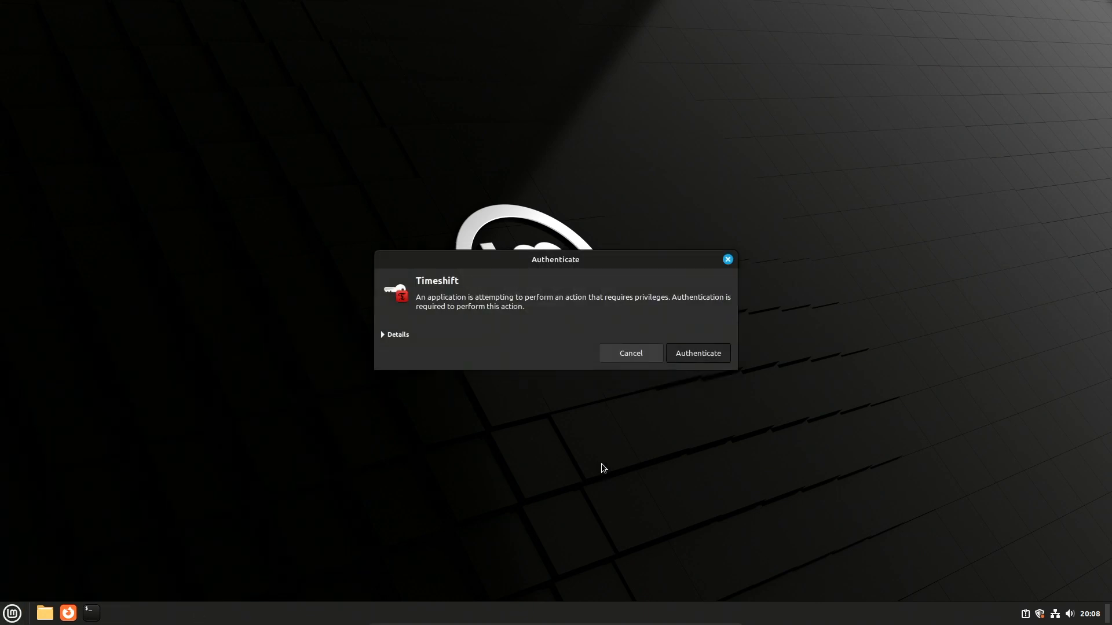
- Authenticate and continue the setup wizard with RSYNC as the snapshot type
click(696, 353)
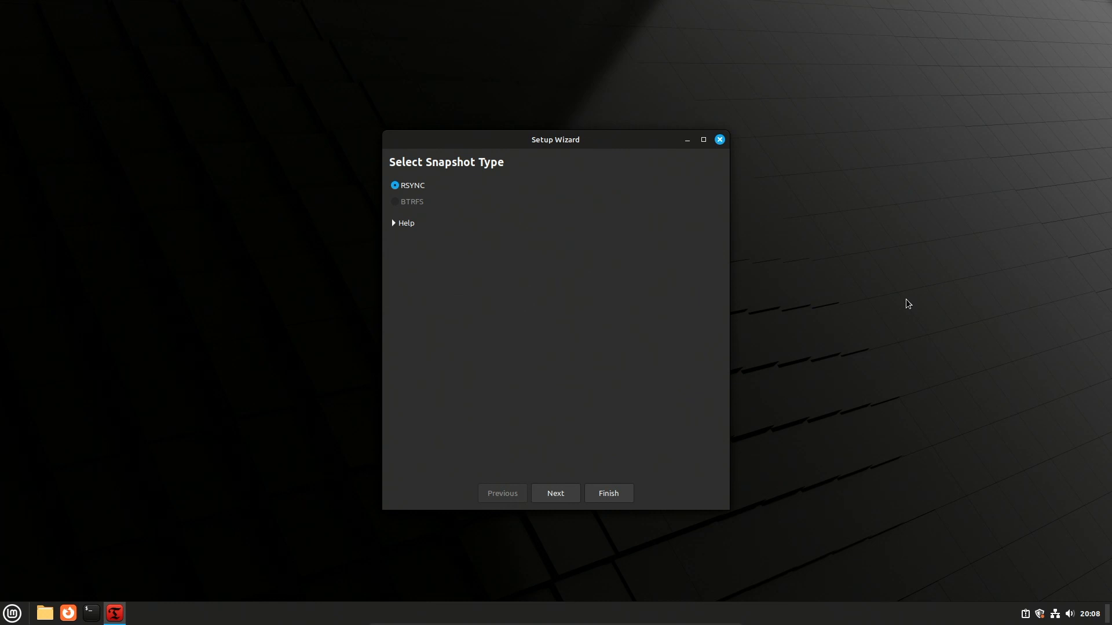
click(402, 222)
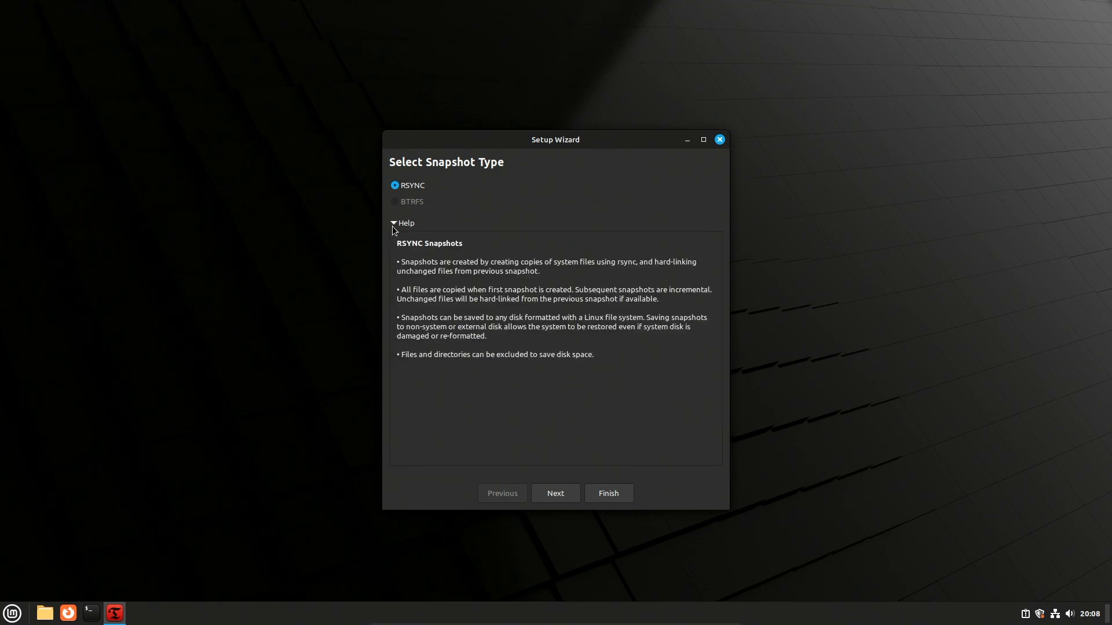
click(403, 223)
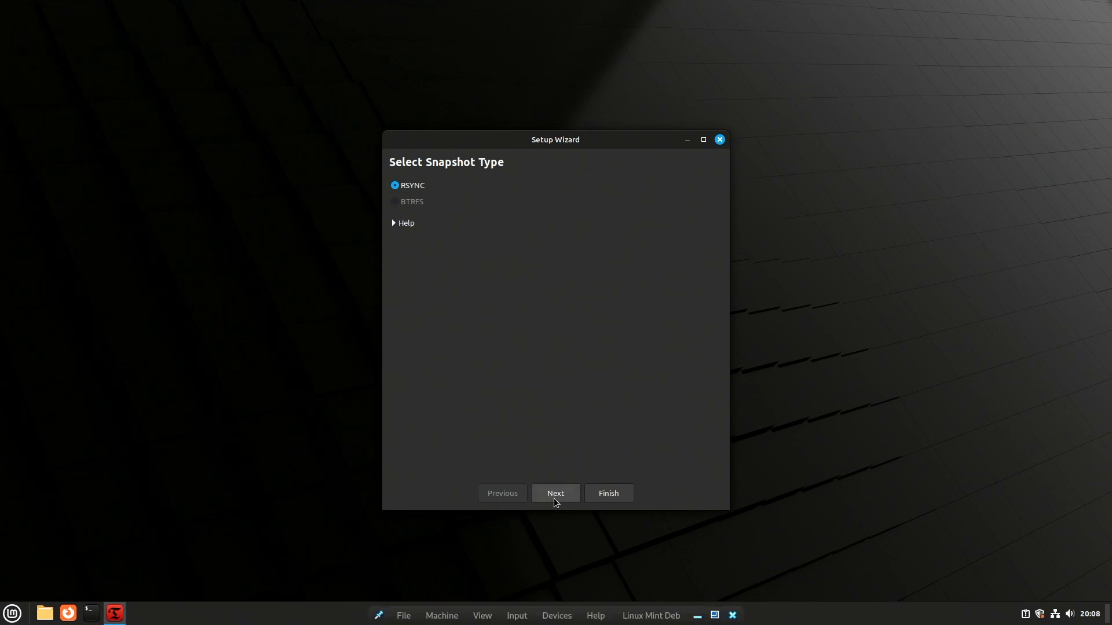
click(555, 493)
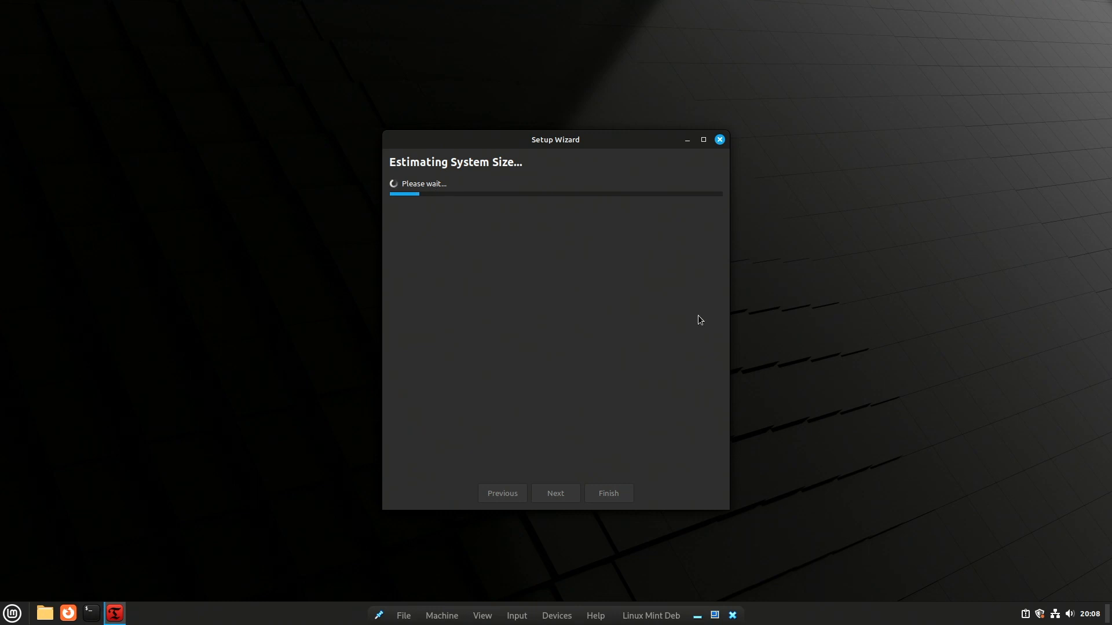
mouse_move(822, 260)
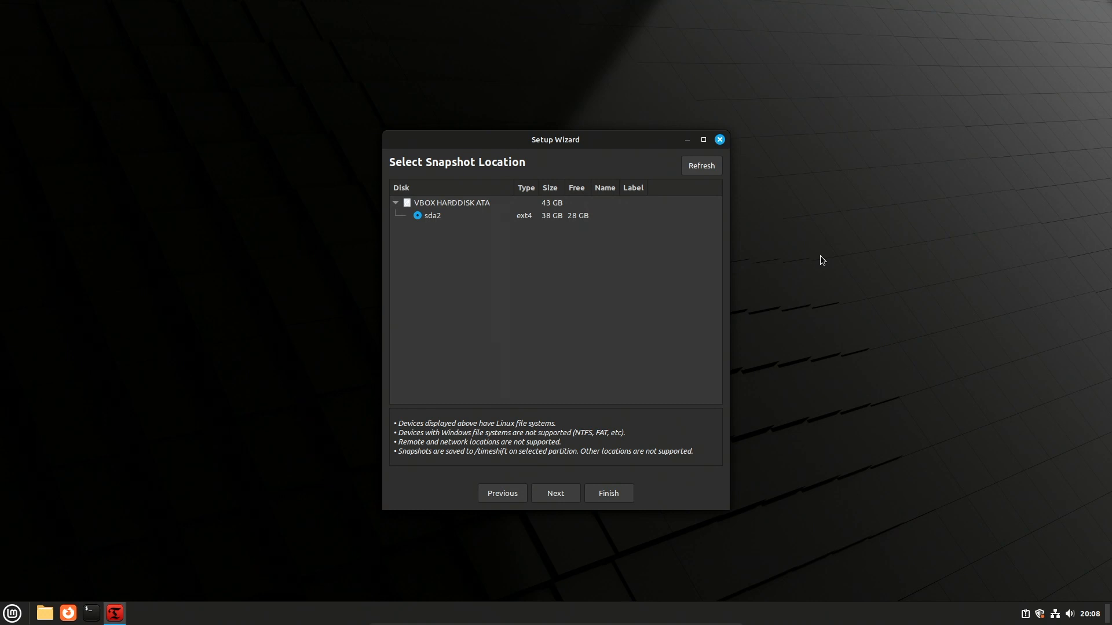
- Use sda2 and schedule no hourly snapshots, keeping 2 monthly, 1 weekly and 1 daily
click(432, 215)
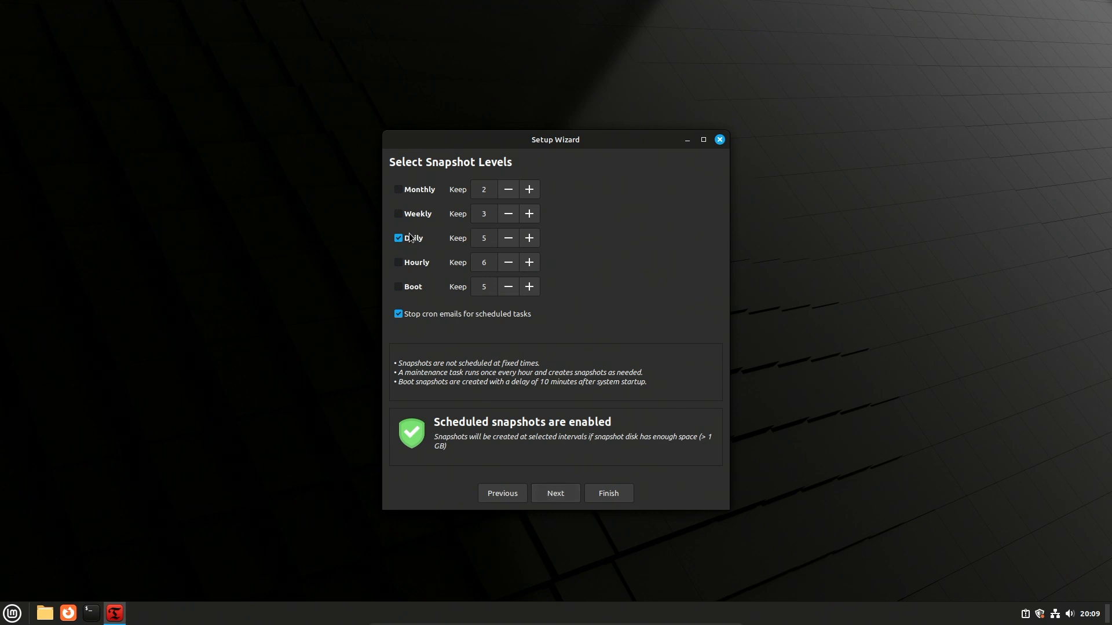
mouse_move(409, 192)
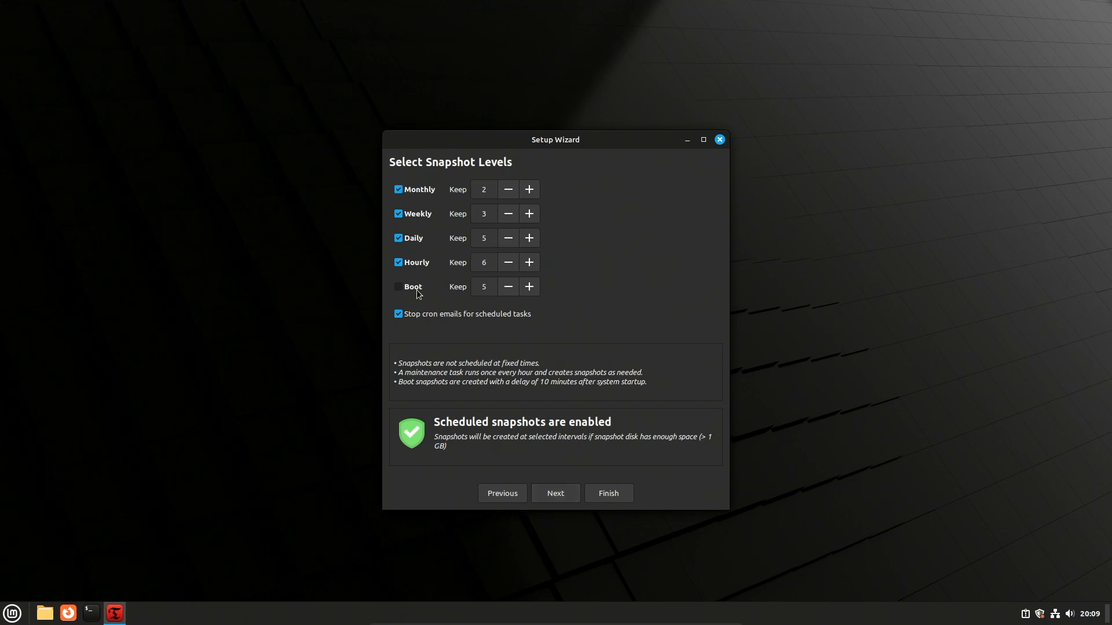
click(398, 262)
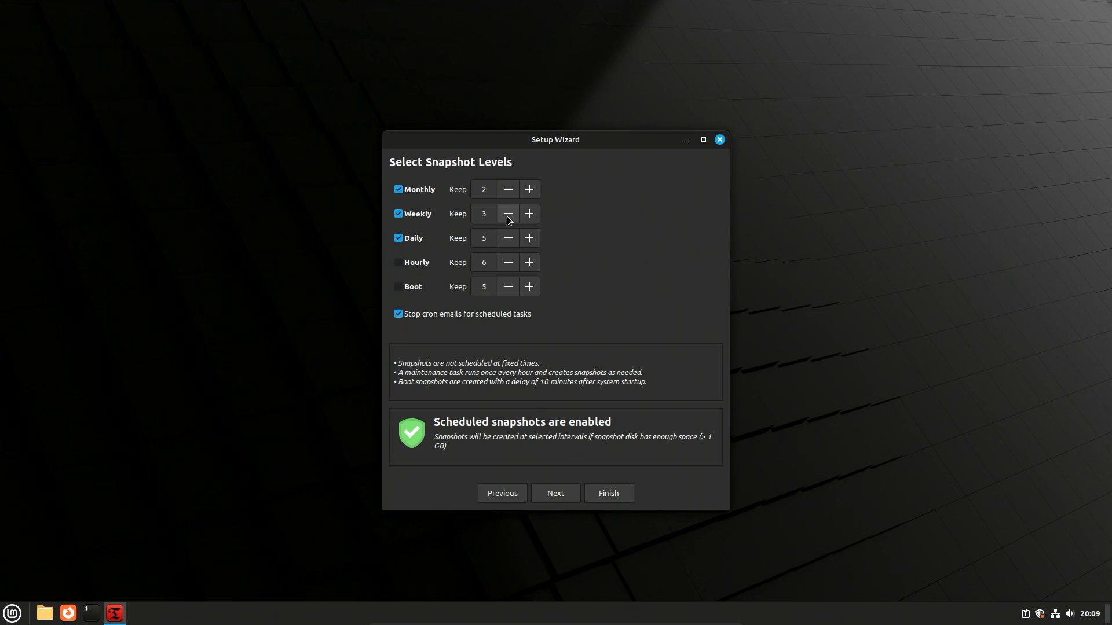
click(507, 213)
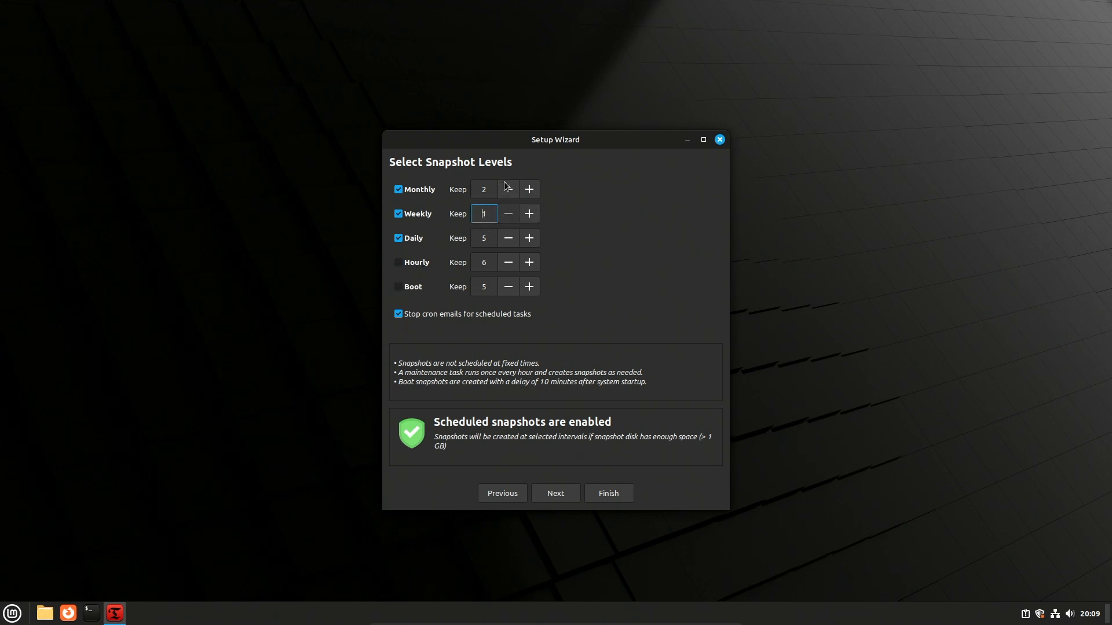
click(483, 189)
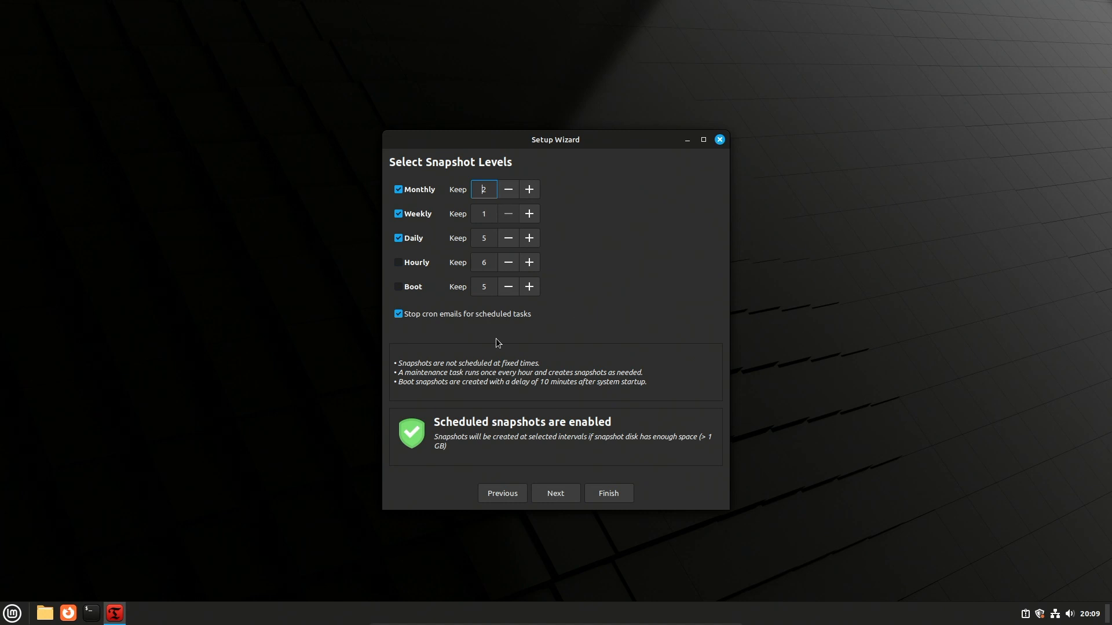
mouse_move(500, 399)
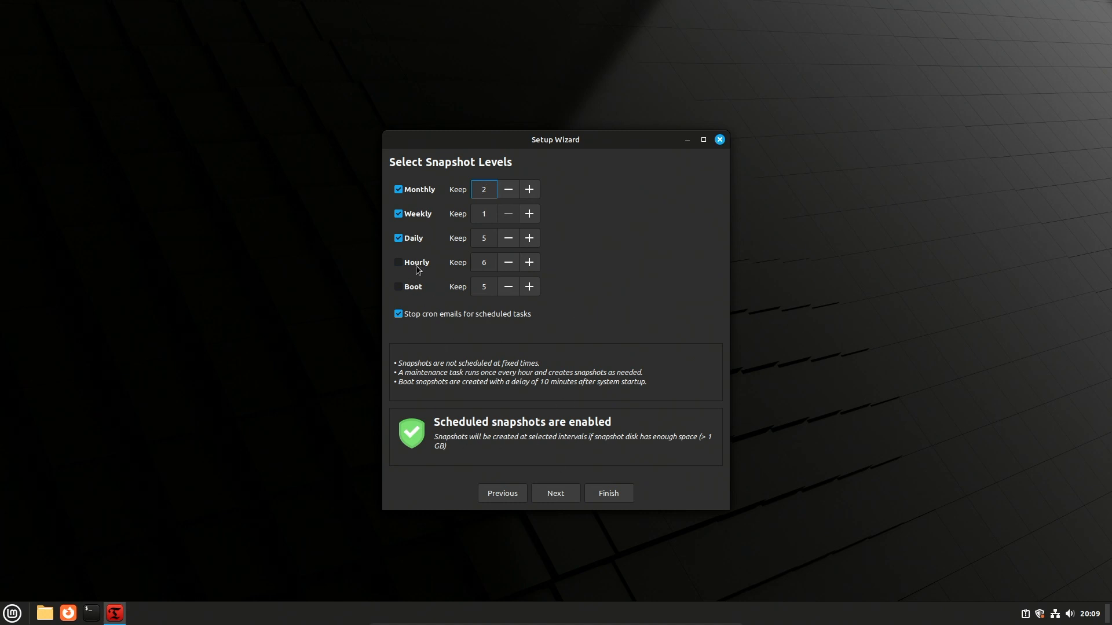
mouse_move(508, 214)
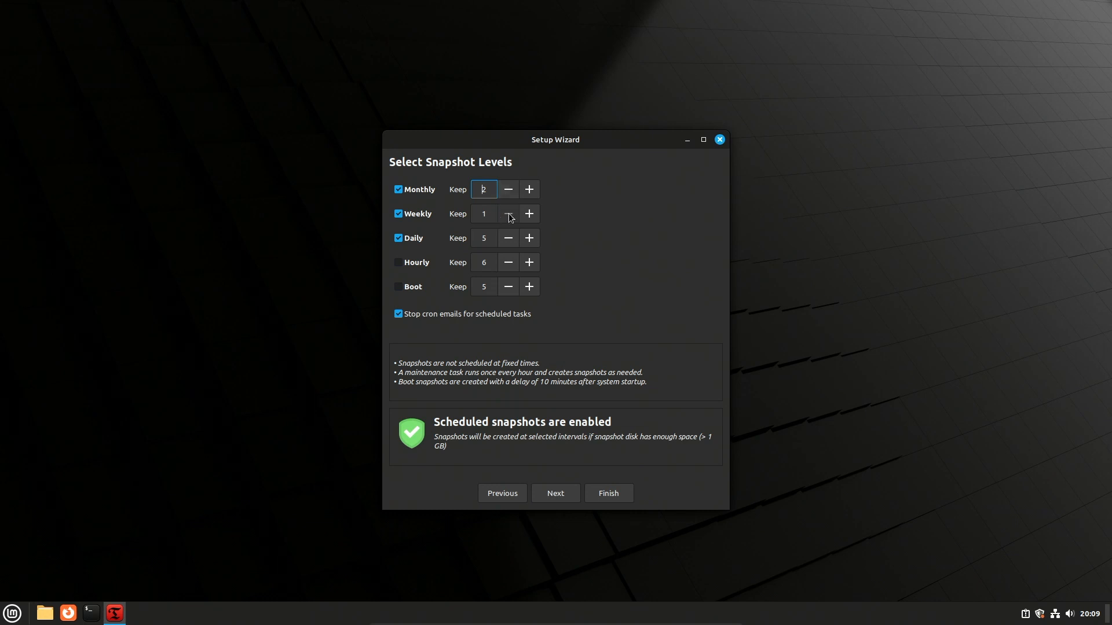
click(529, 214)
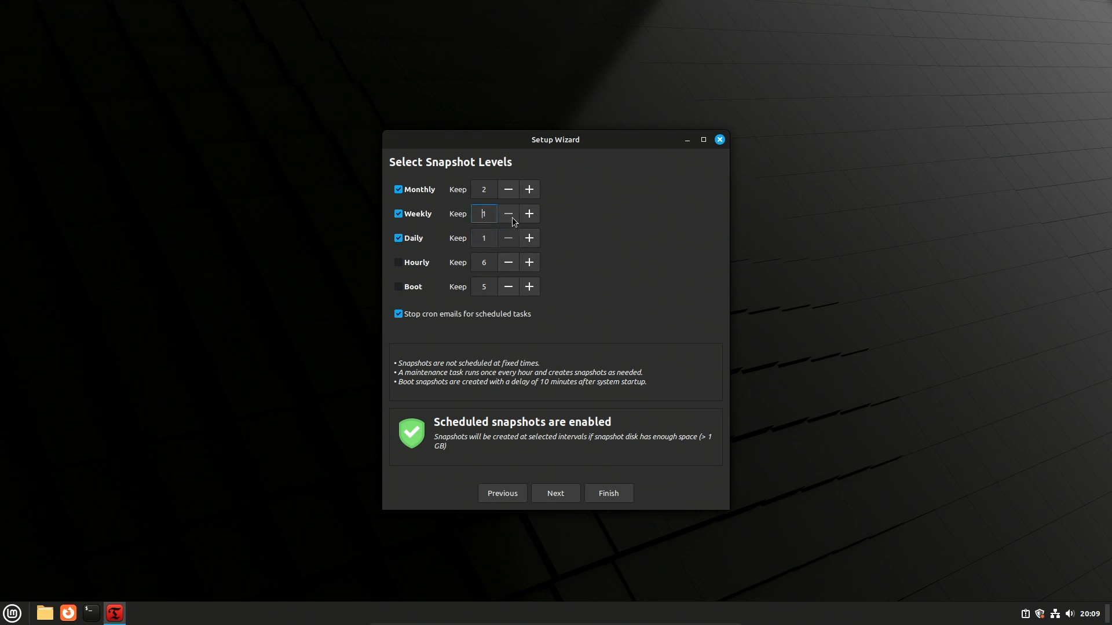
click(556, 493)
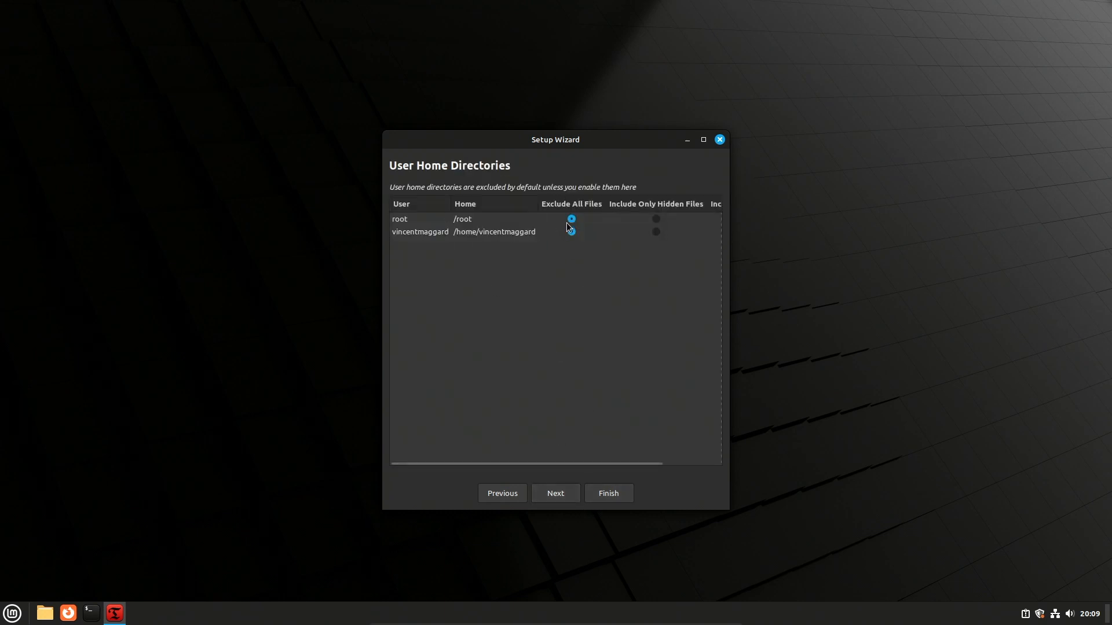
- Keep all home directory files excluded and finish the setup wizard
click(570, 231)
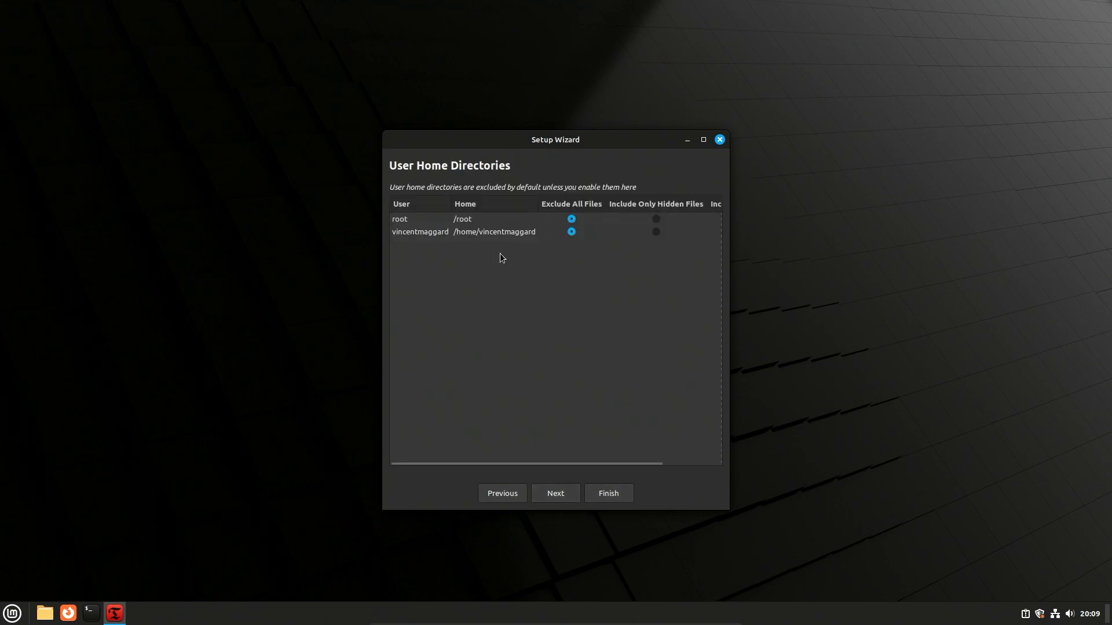
click(556, 493)
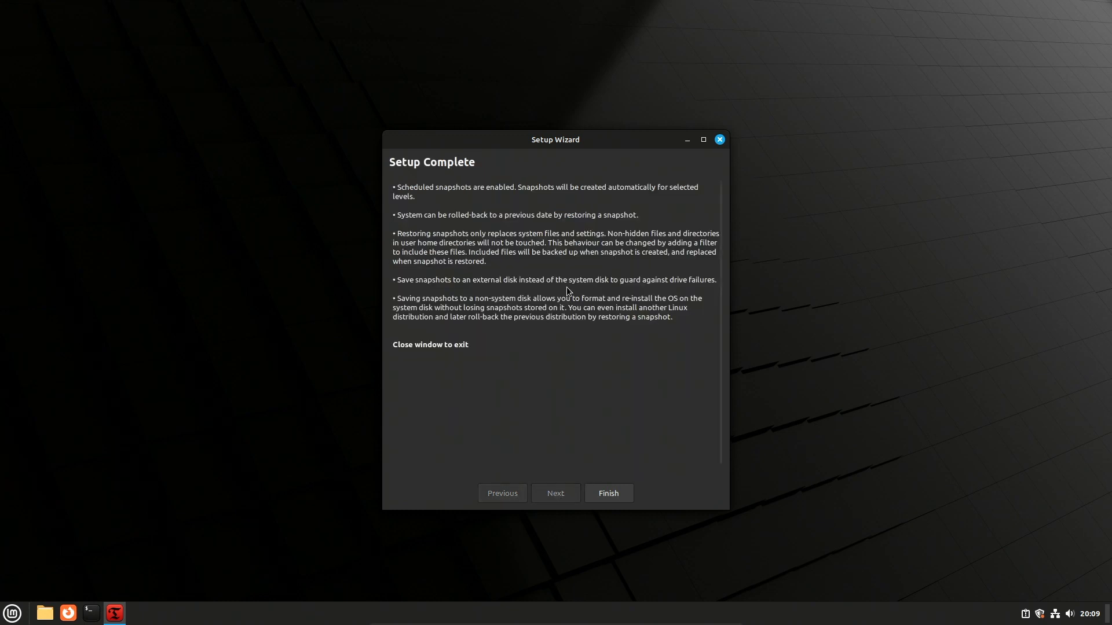
click(606, 493)
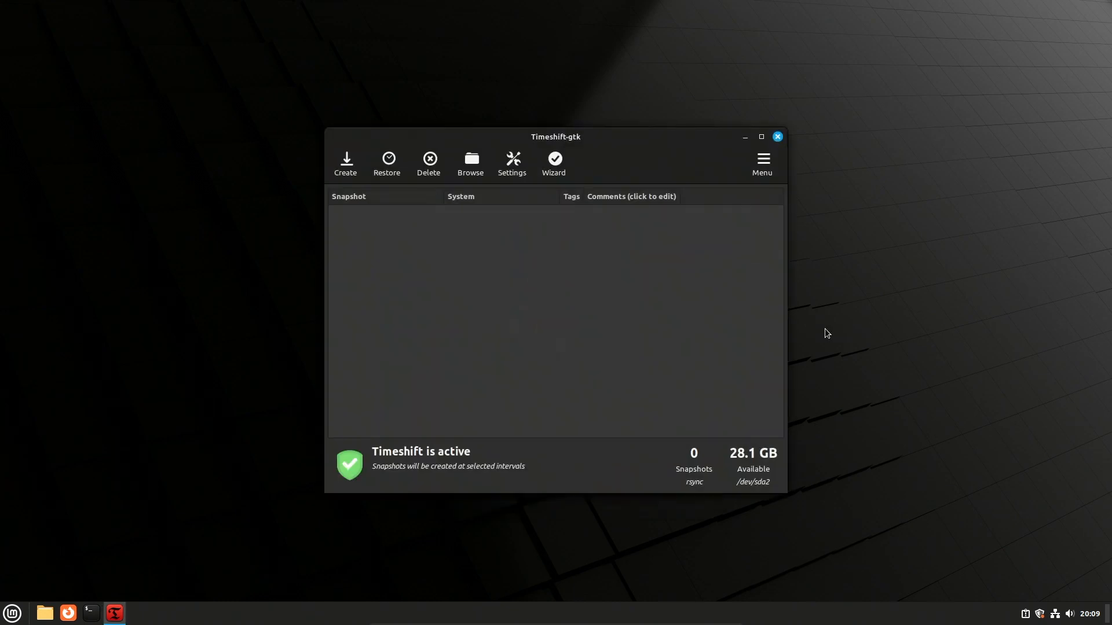
mouse_move(784, 320)
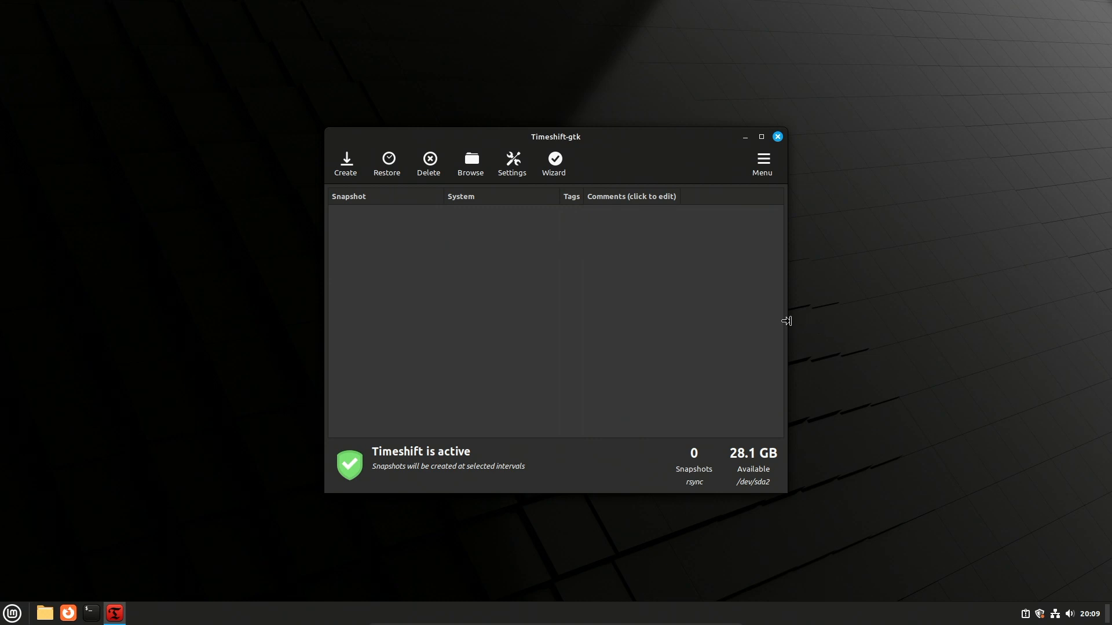
mouse_move(379, 222)
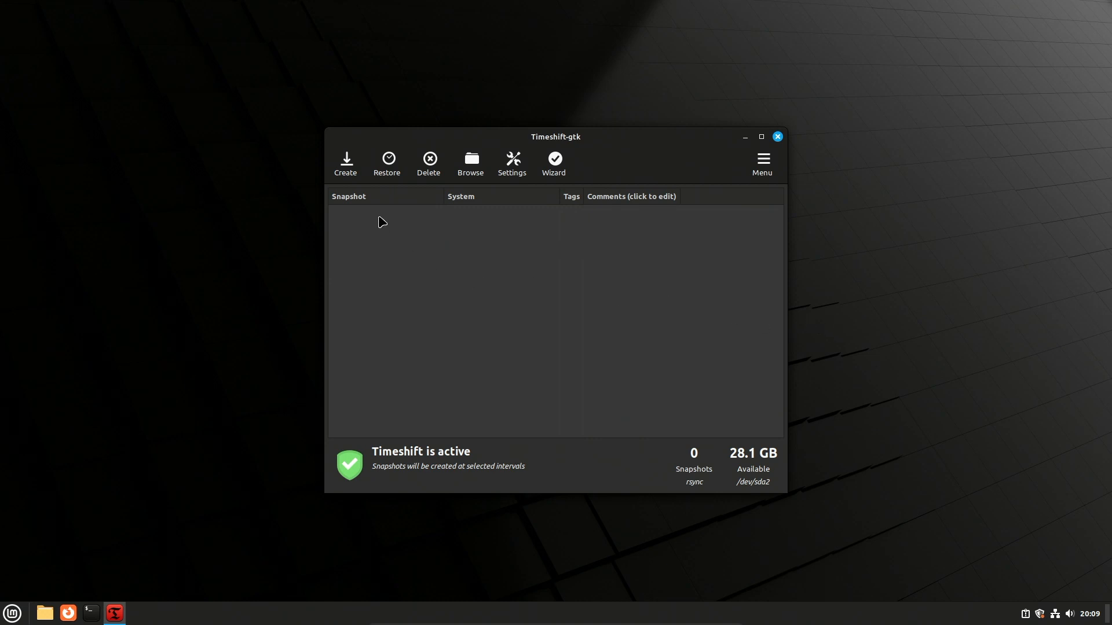
- Create a manual rsync snapshot and watch its progress
click(345, 162)
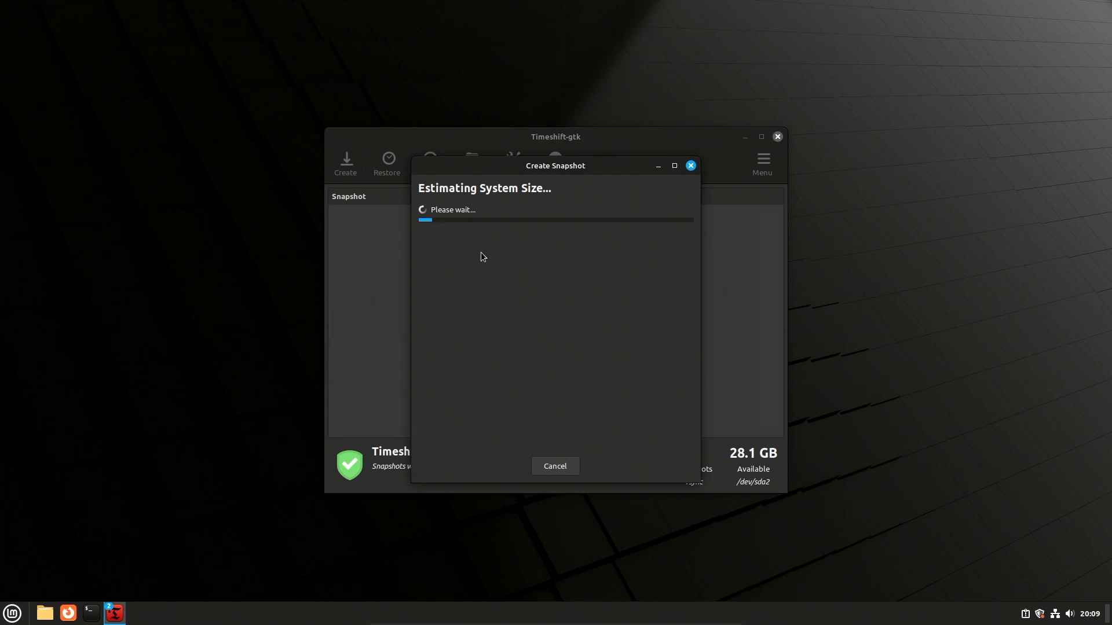
mouse_move(849, 277)
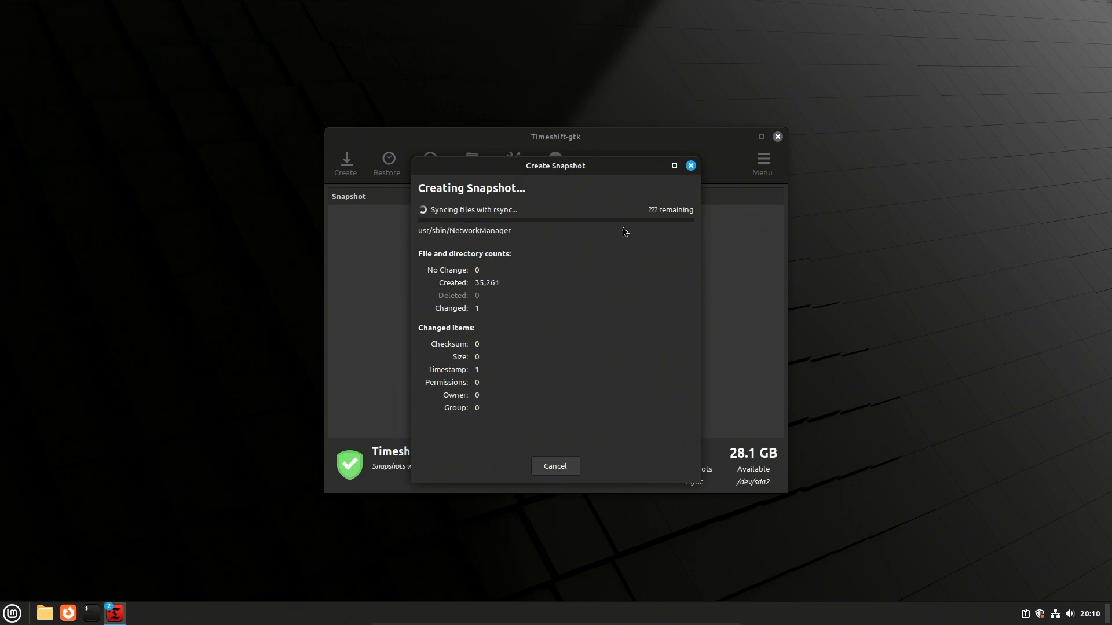
click(555, 466)
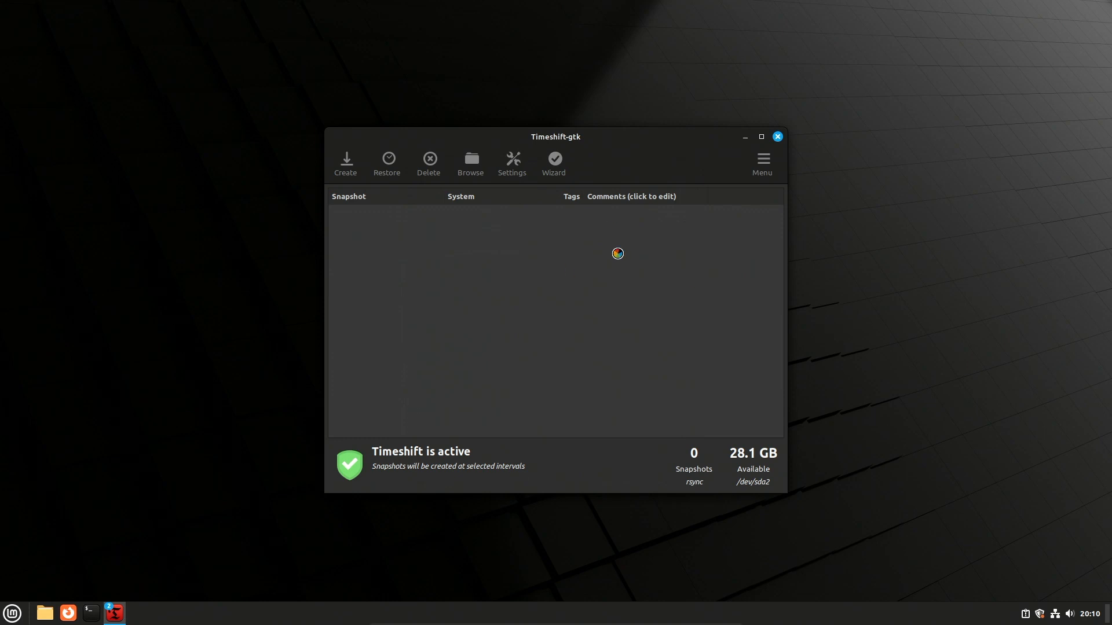
mouse_move(782, 465)
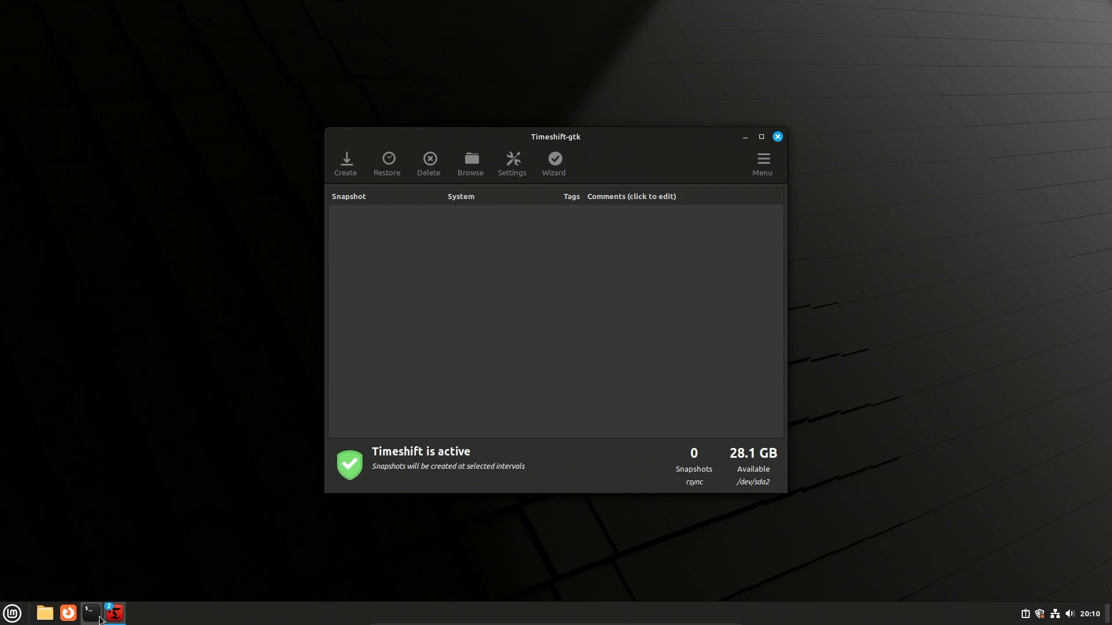
click(345, 161)
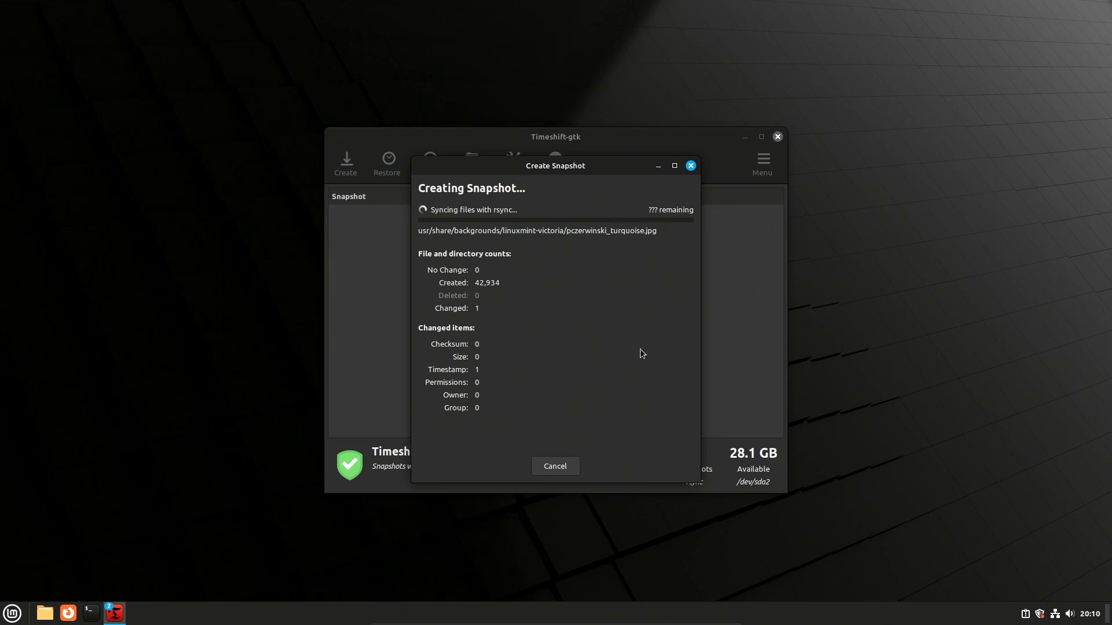
click(12, 612)
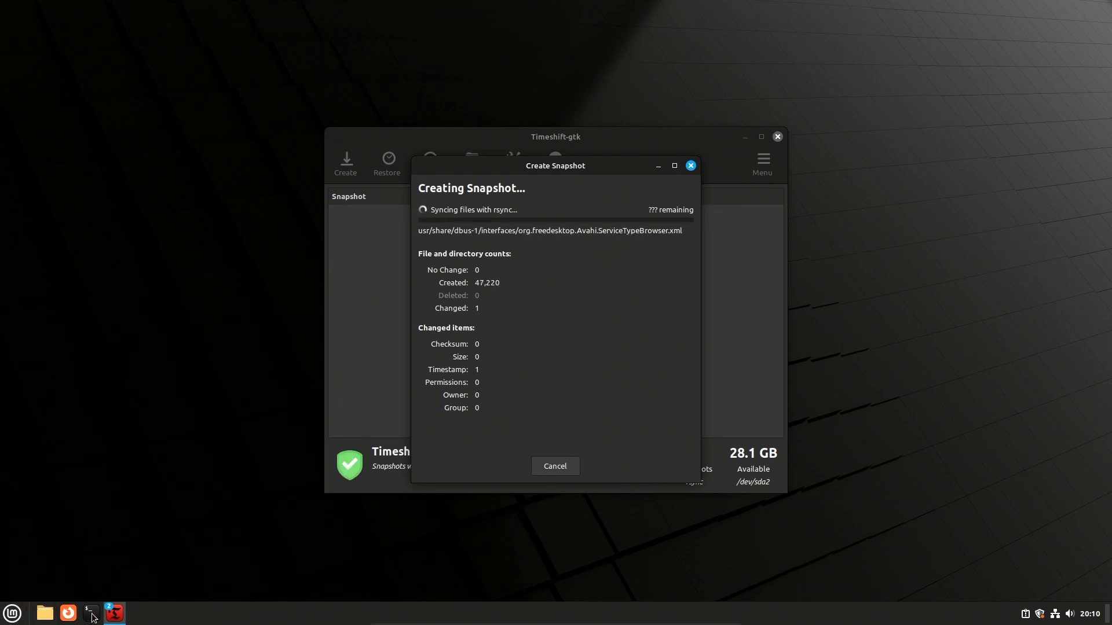
click(91, 613)
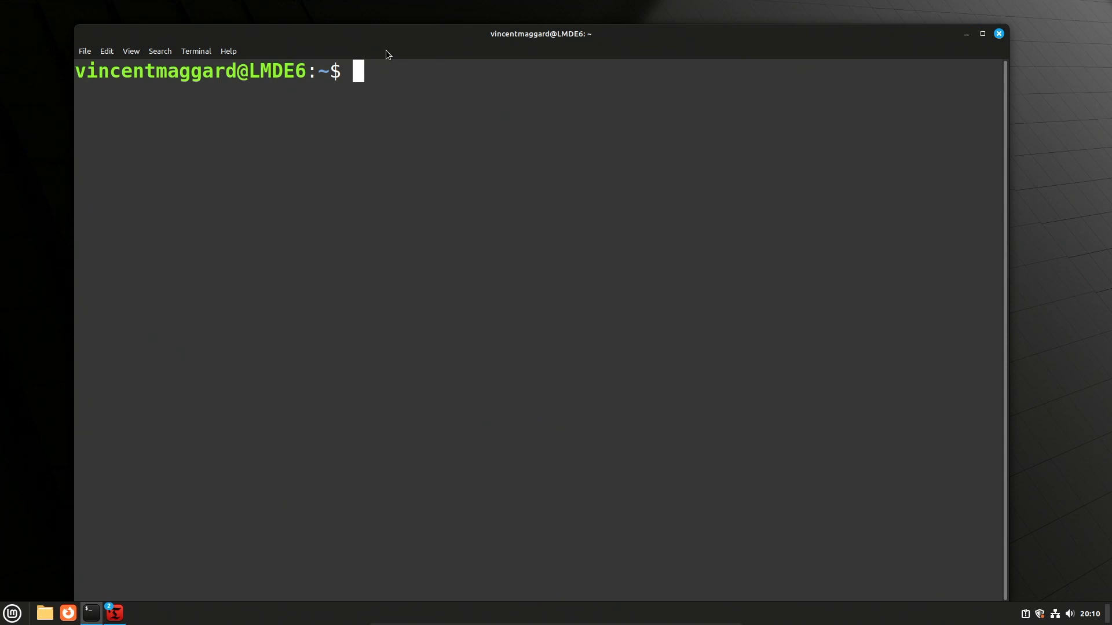
- Run 'timeshift --help' in the terminal and scroll through its options and examples
text(timec)
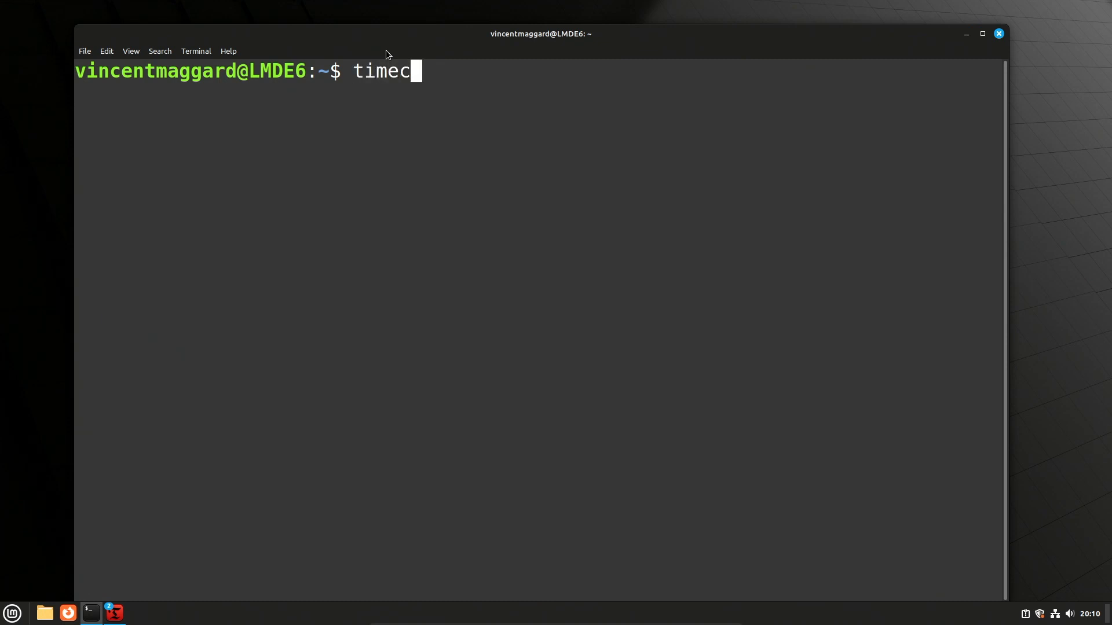
text(s)
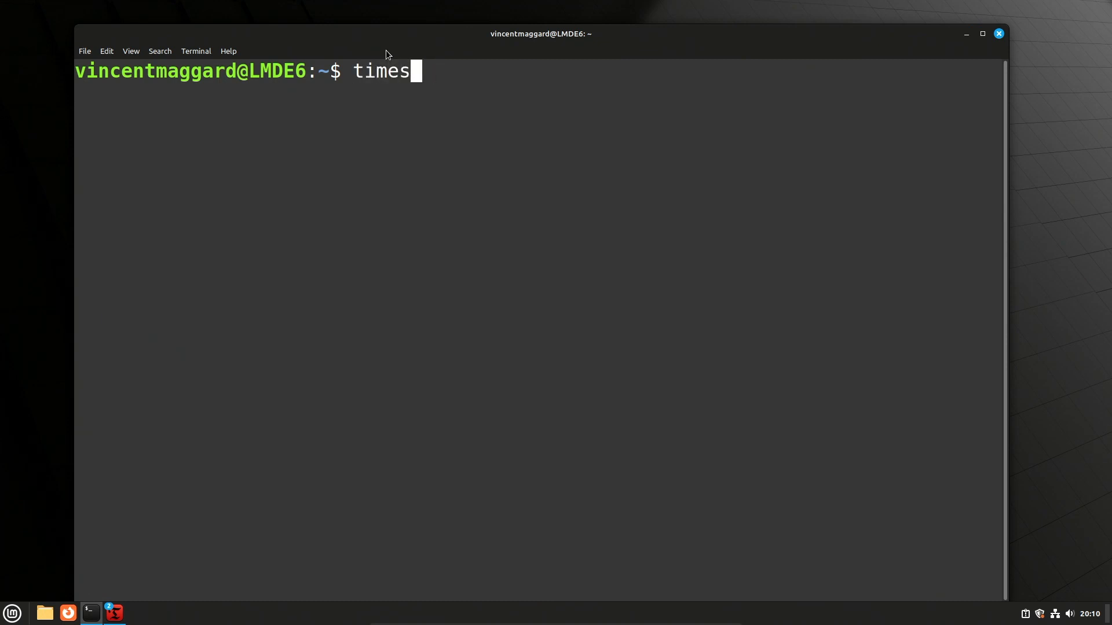
text(hift)
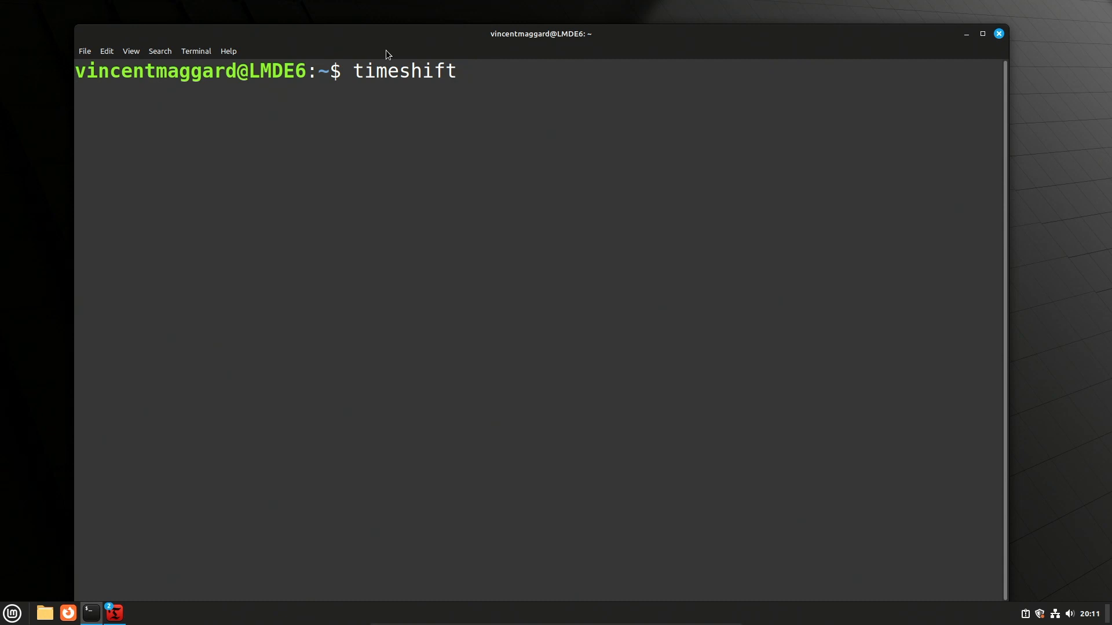
text(--help)
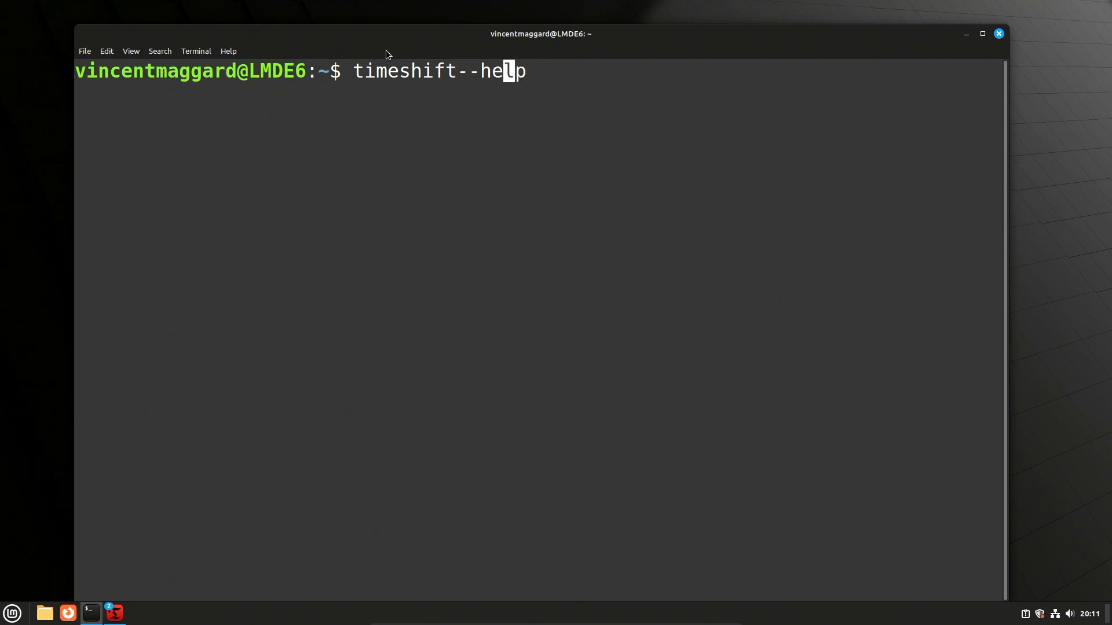
key(Return)
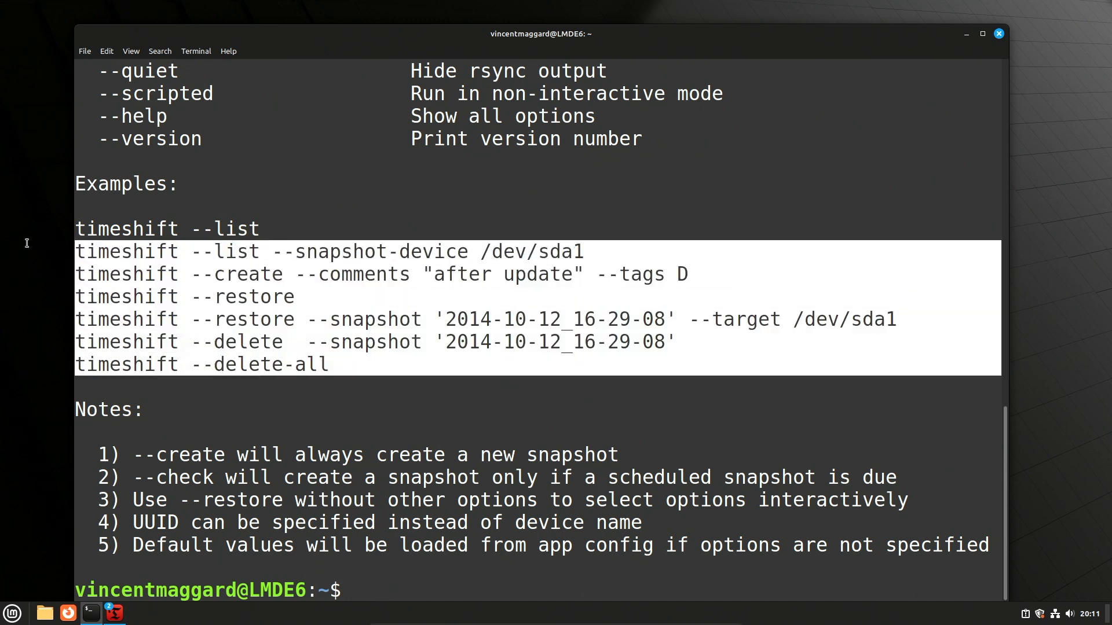
scroll(up, 3)
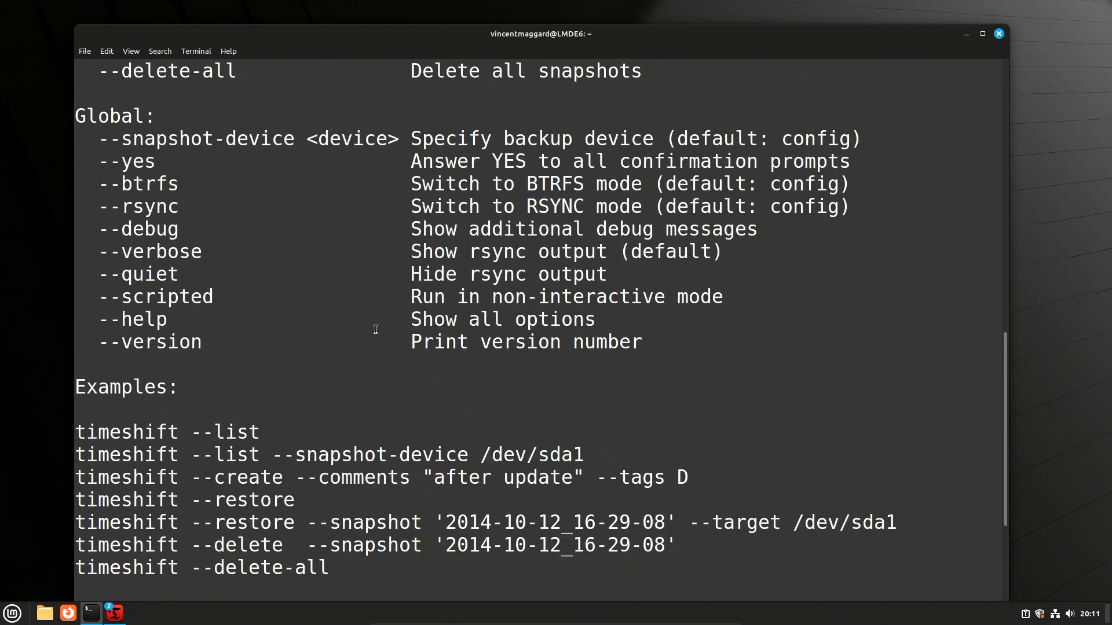
scroll(up, 3)
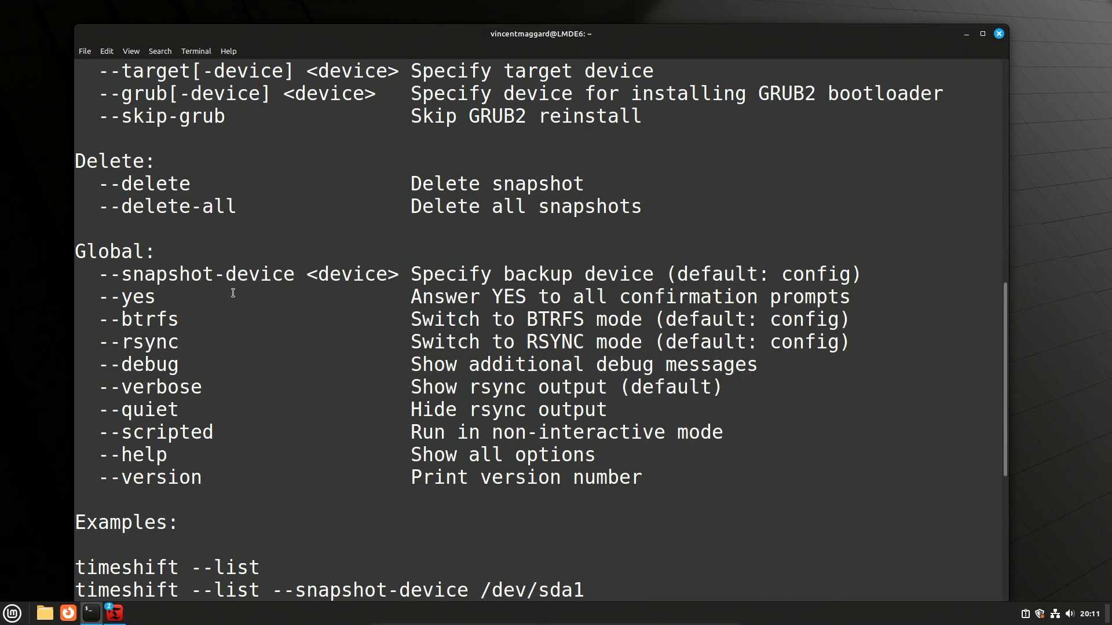
scroll(up, 3)
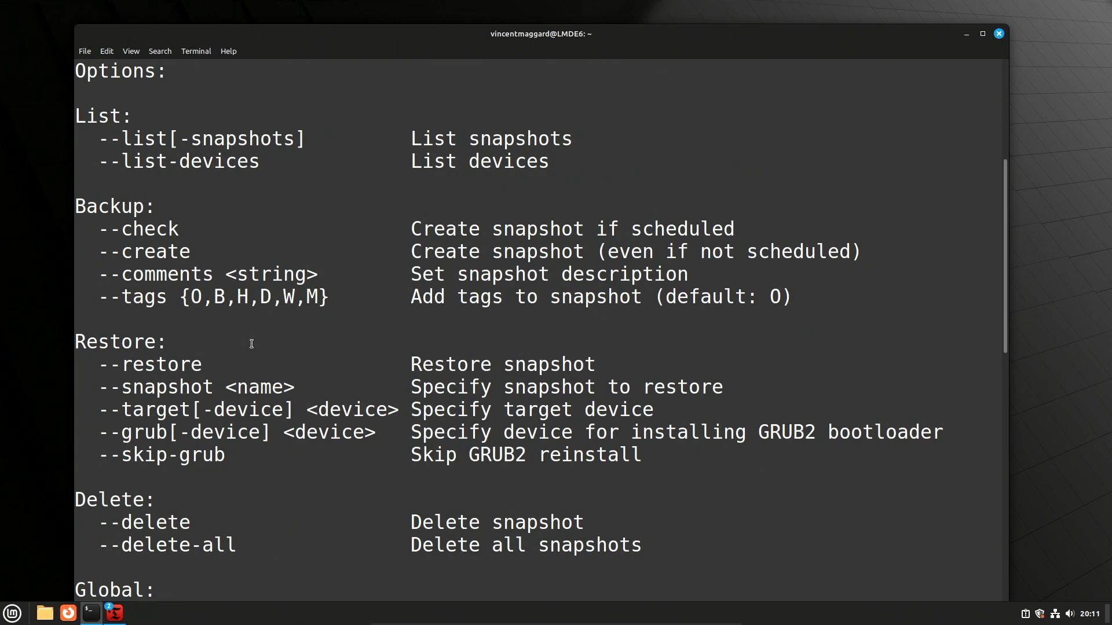
scroll(up, 3)
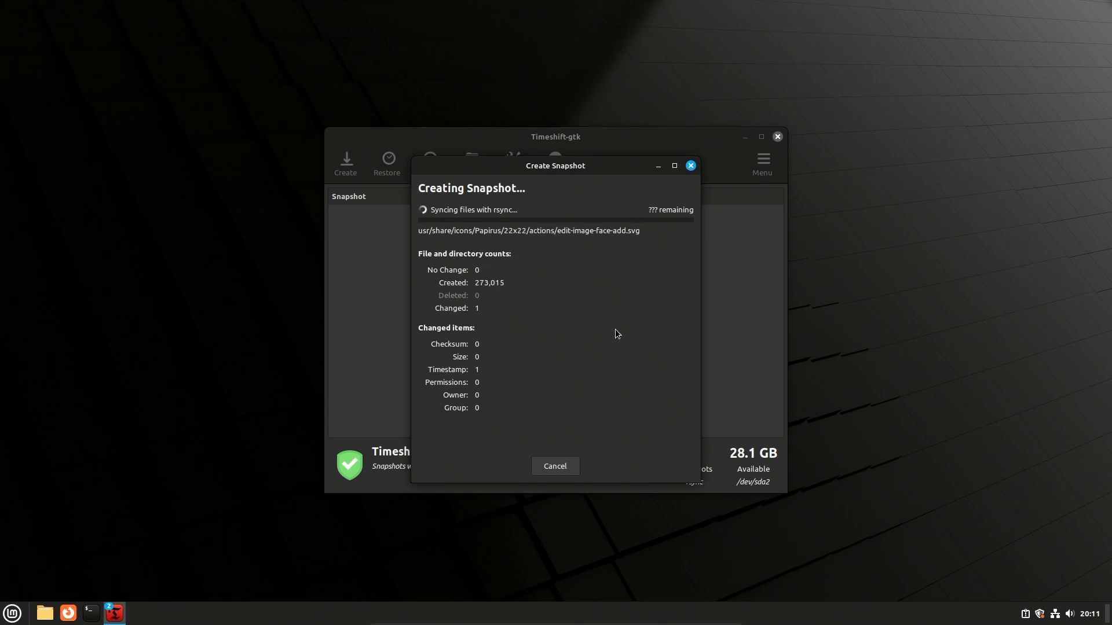
- Cancel the running snapshot, leaving 0 snapshots and 22.0 GB available
click(554, 465)
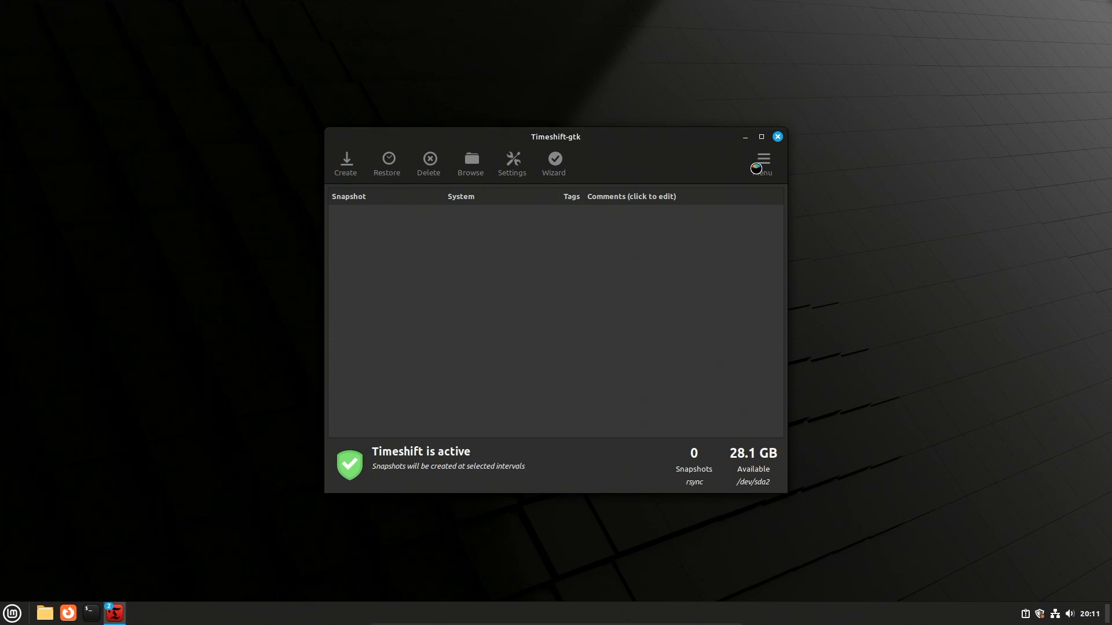
mouse_move(677, 296)
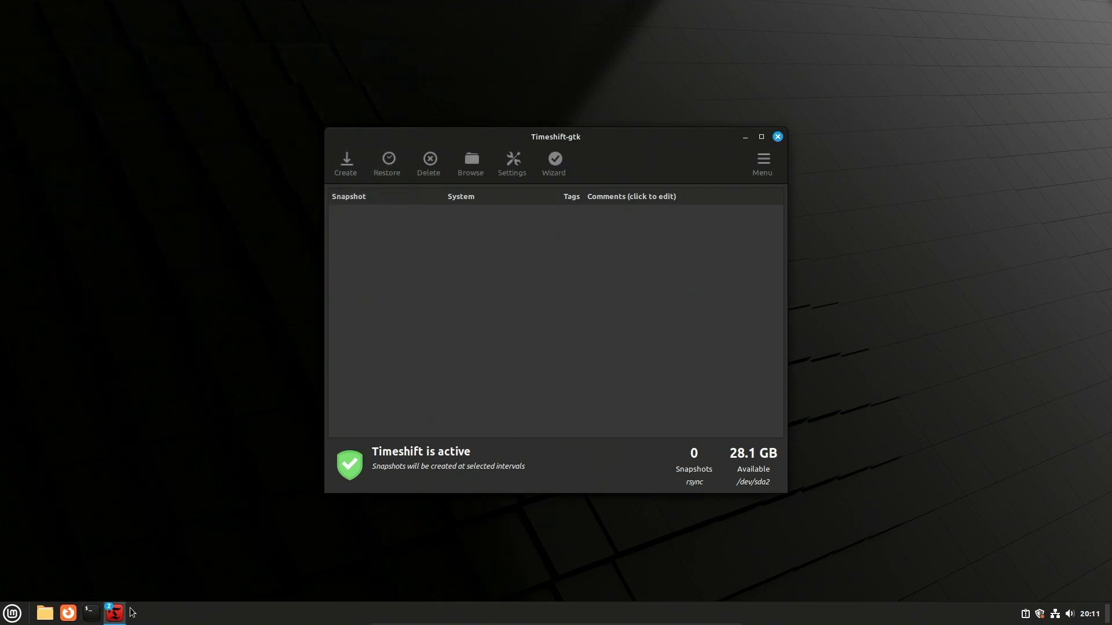
click(345, 161)
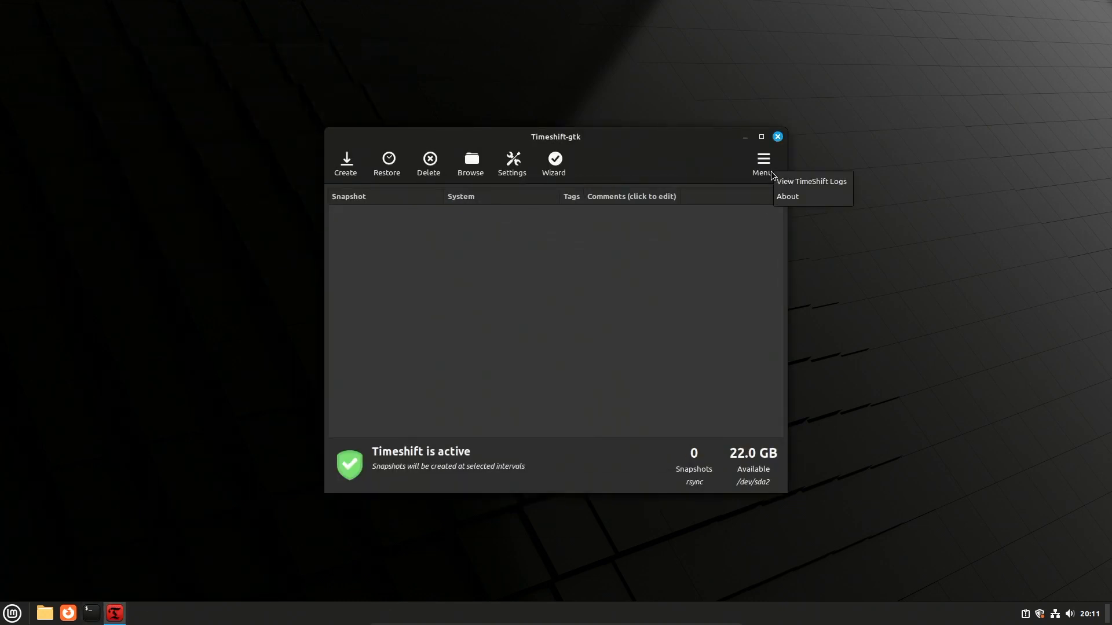
mouse_move(512, 170)
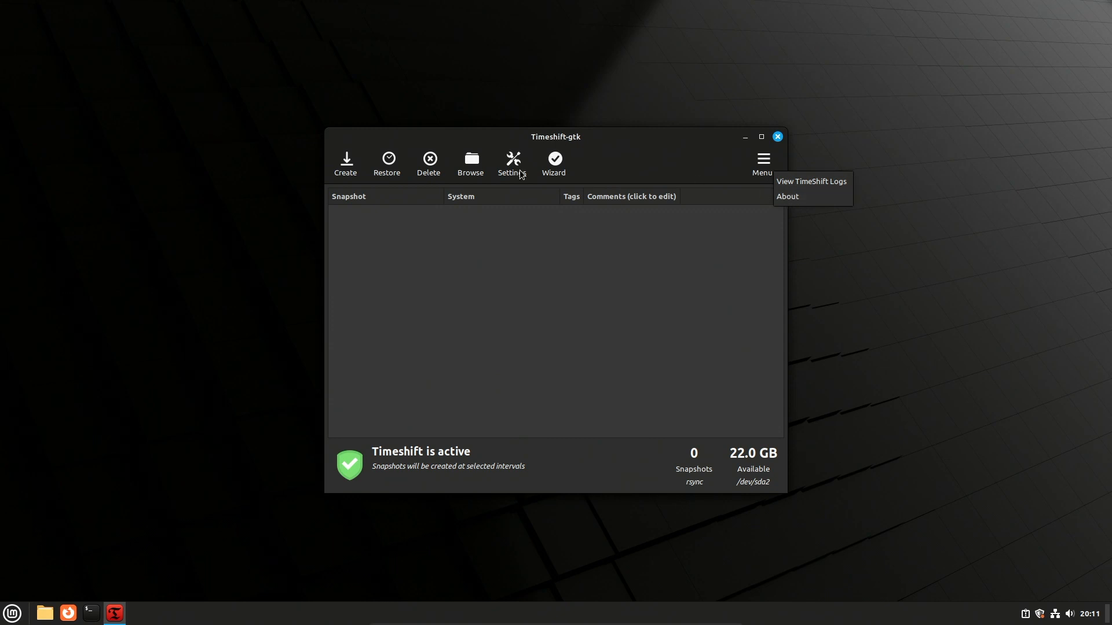
- Review the Users and Misc tabs in Timeshift Settings and close them with OK
click(512, 163)
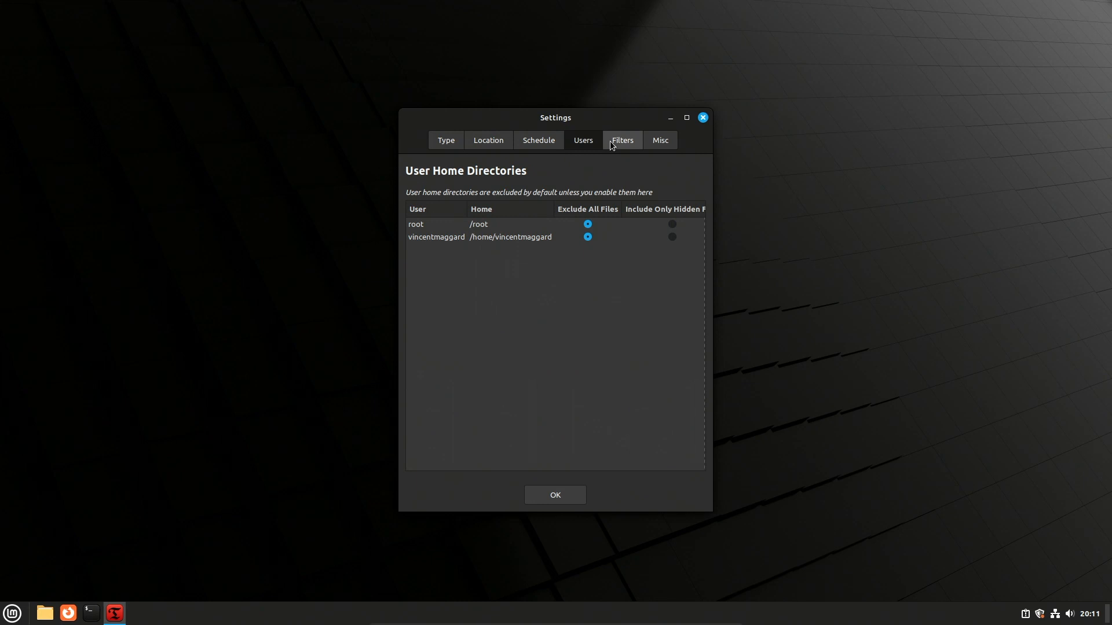
click(659, 139)
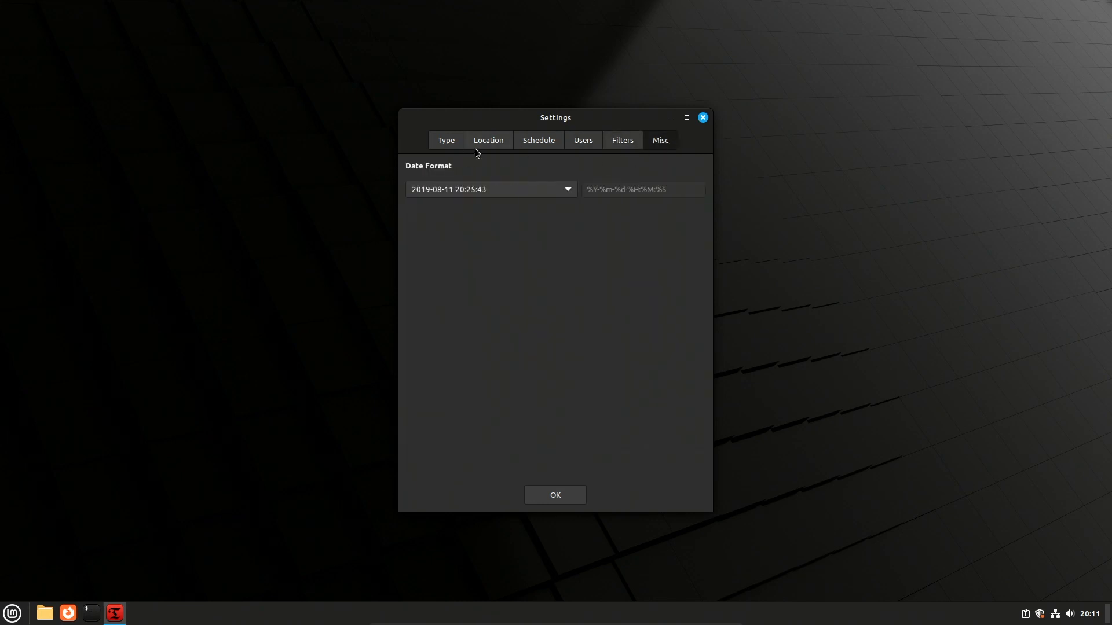
mouse_move(556, 495)
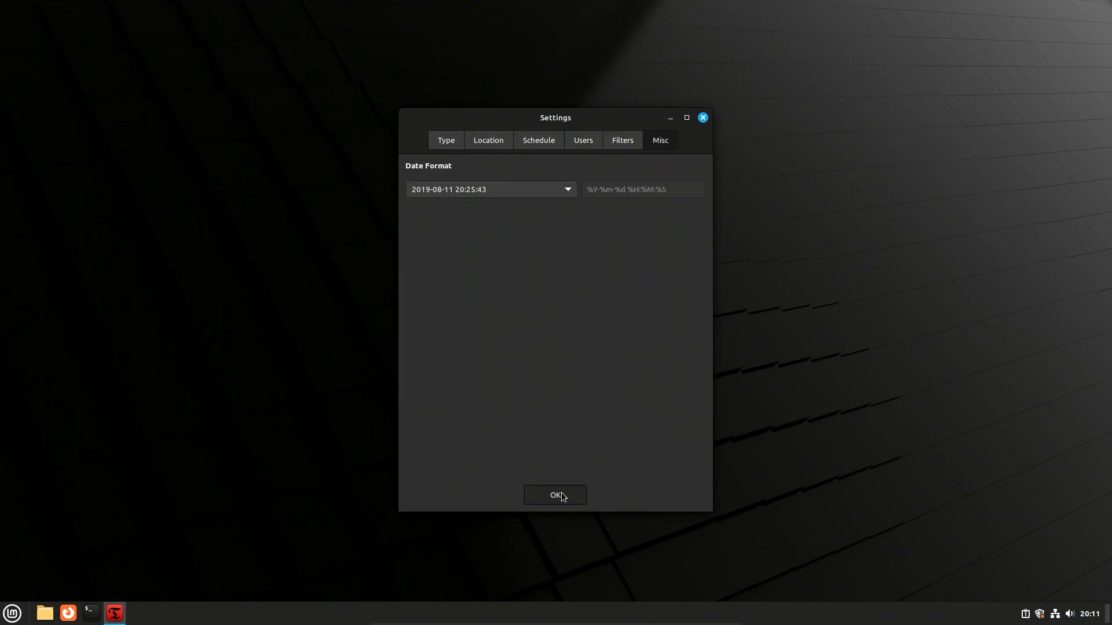
click(555, 495)
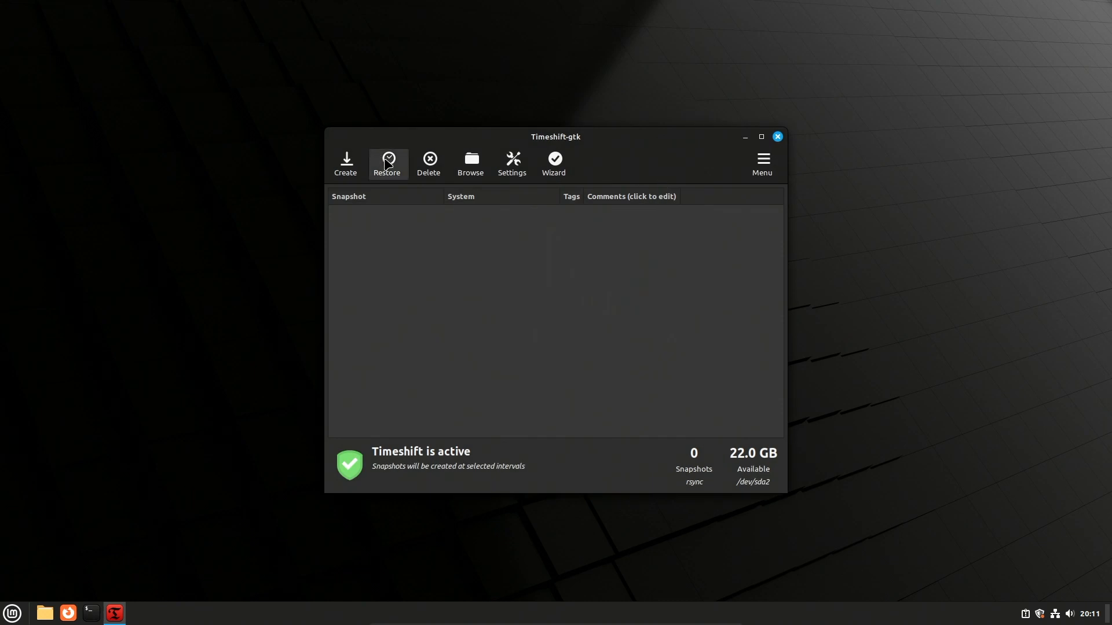
mouse_move(470, 164)
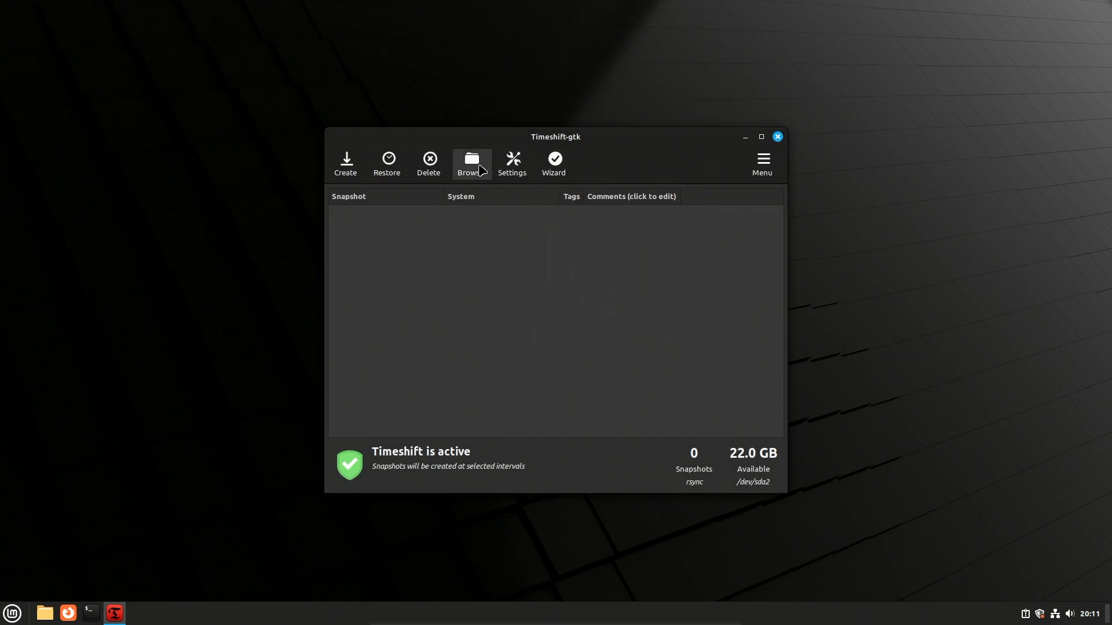
- Open 2023-10-15_20-08-32_gui.log from the View TimeShift Logs folder
click(762, 162)
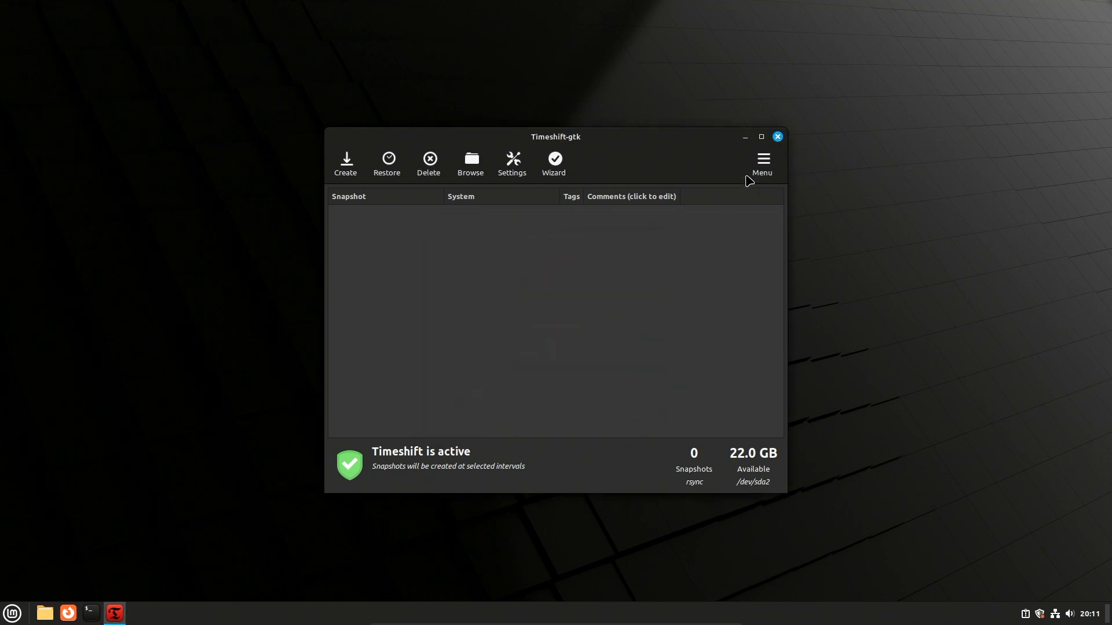
mouse_move(570, 285)
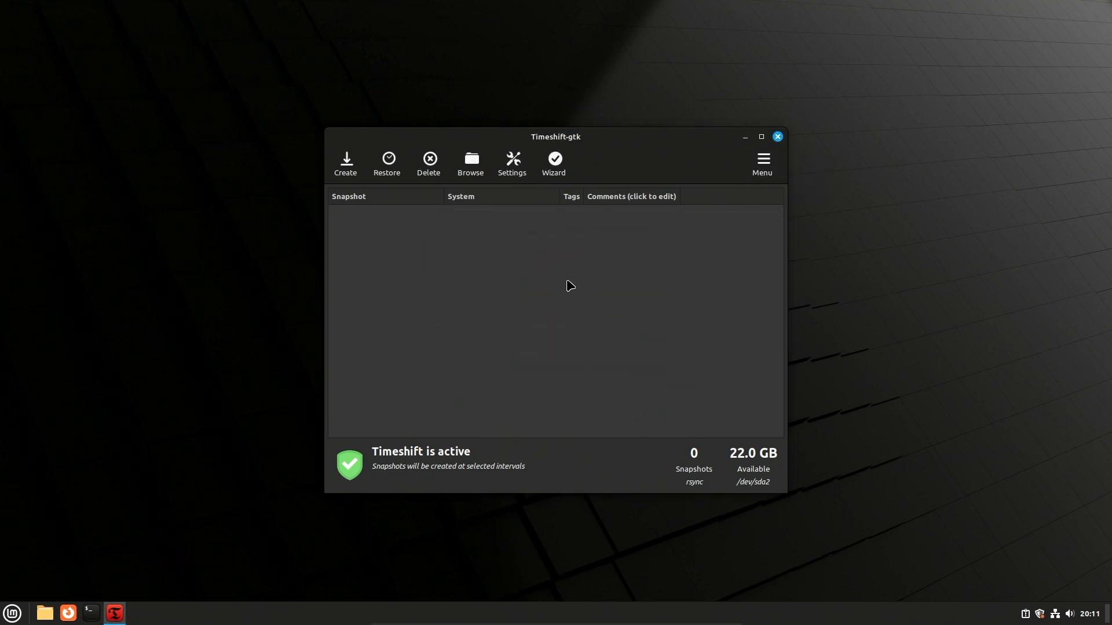
click(470, 164)
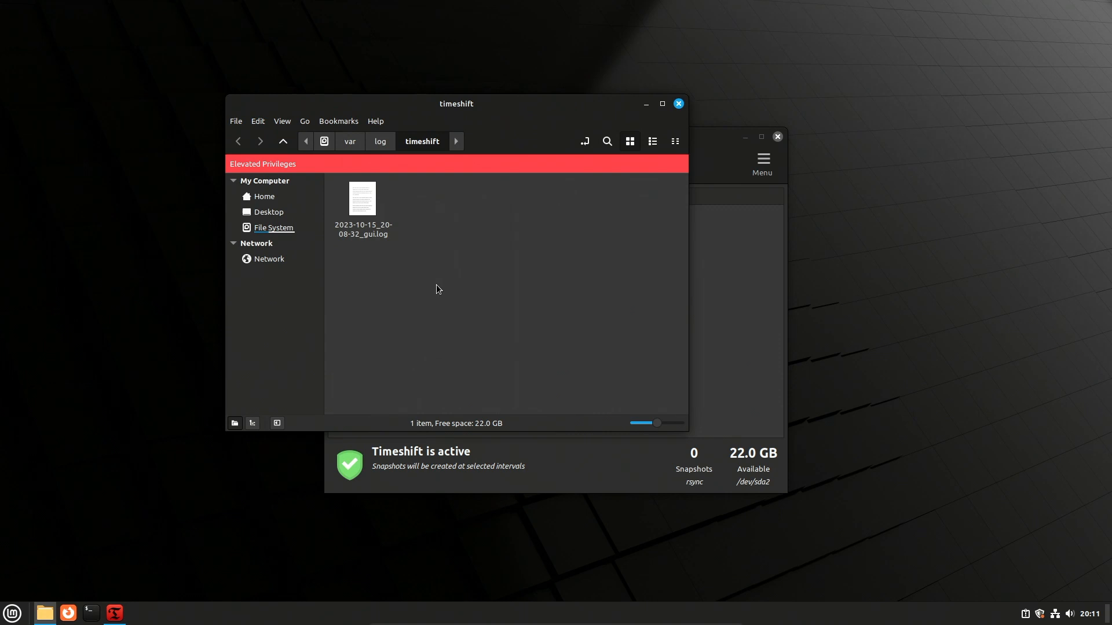
double_click(362, 198)
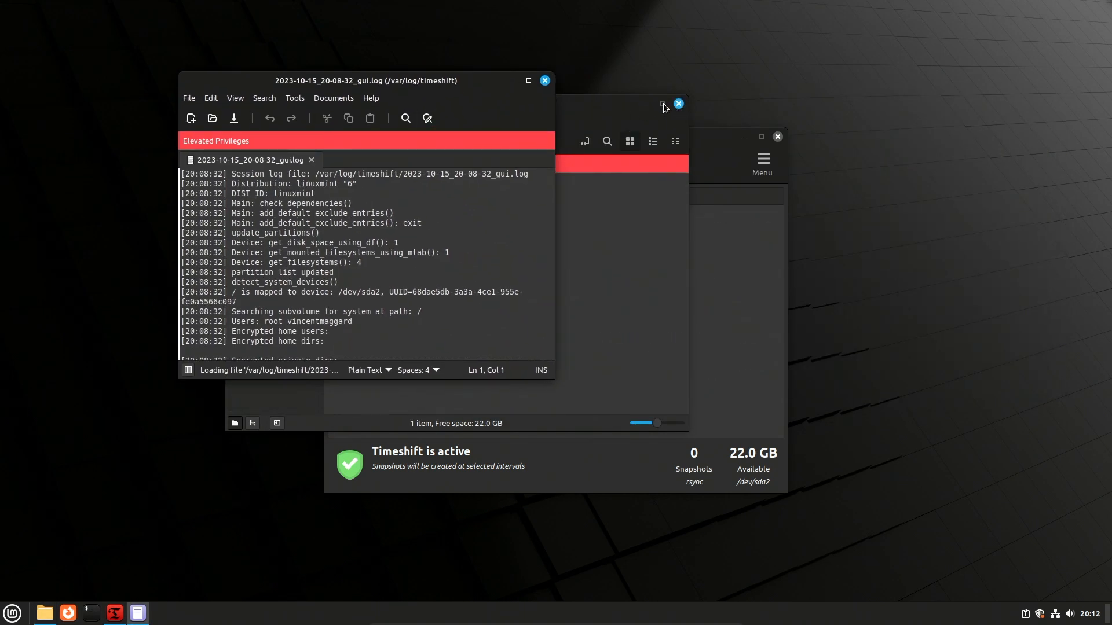
- Maximize Xed, scroll through the GUI log, then close Xed and Timeshift
click(528, 80)
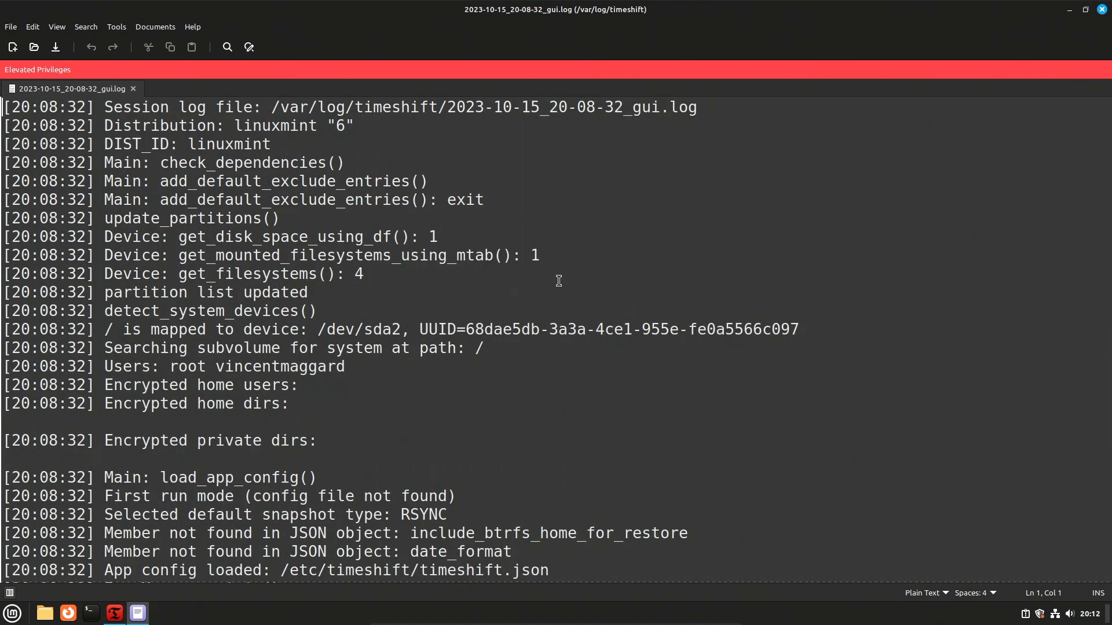
mouse_move(800, 417)
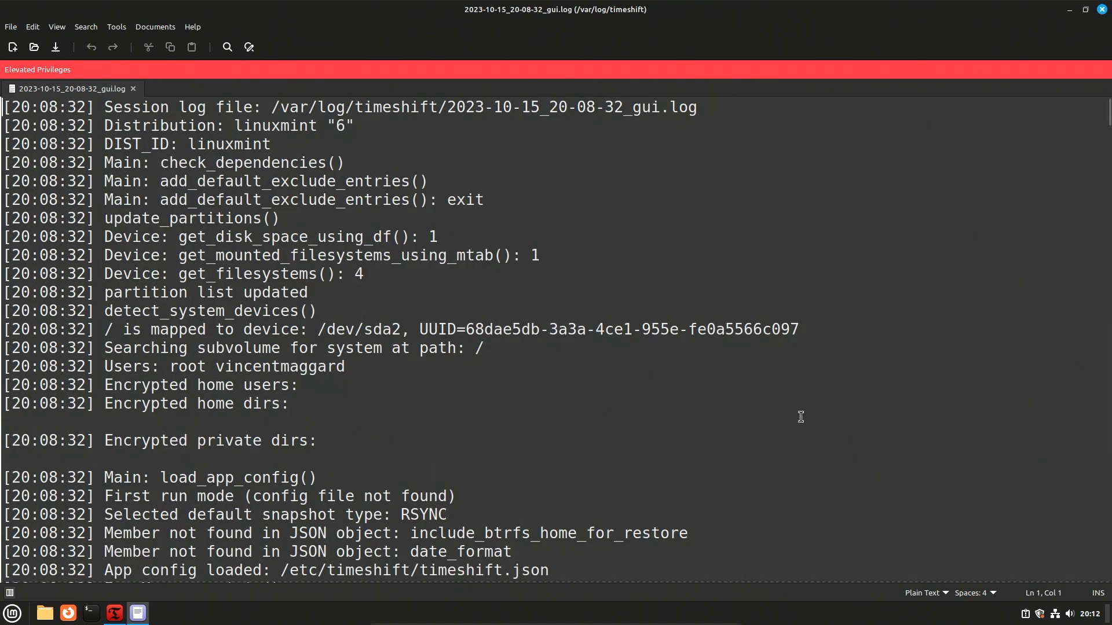
scroll(down, 3)
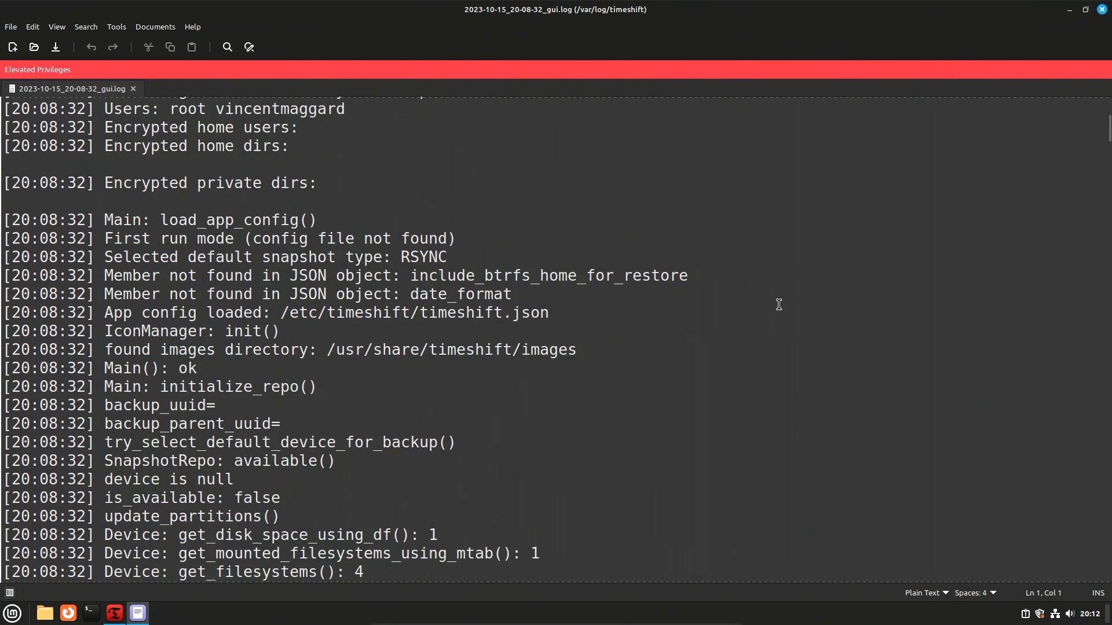
scroll(down, 3)
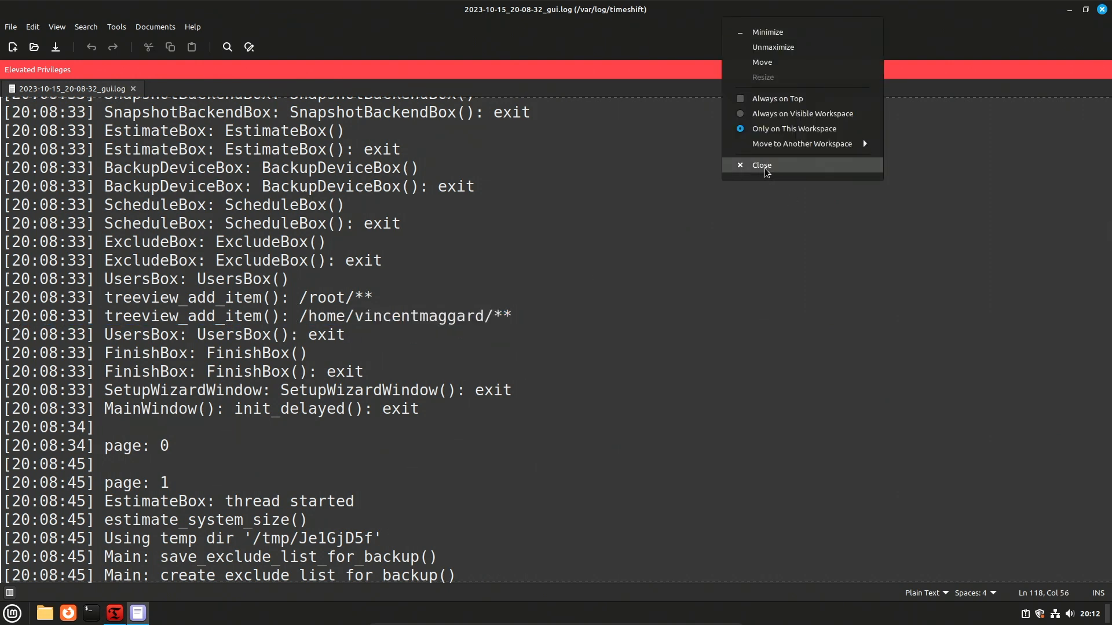
click(761, 165)
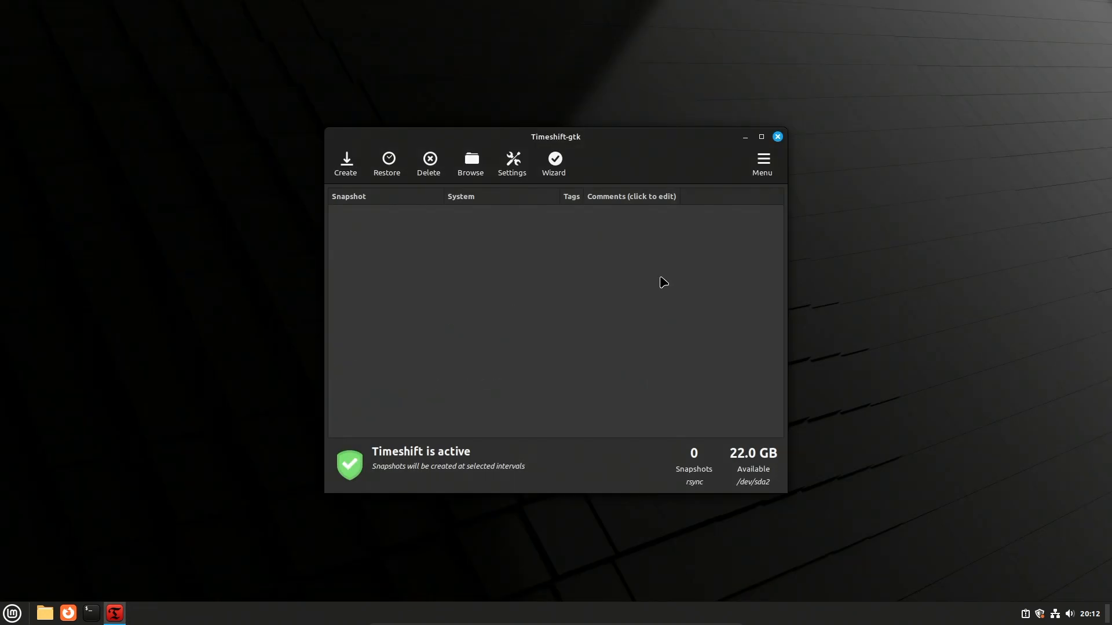
click(776, 136)
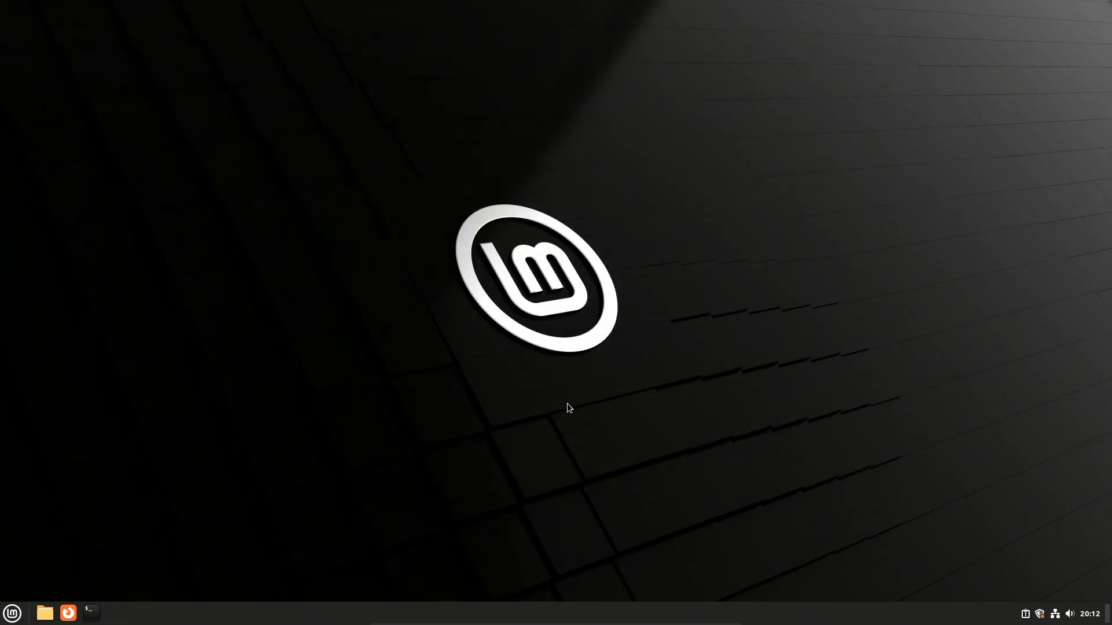